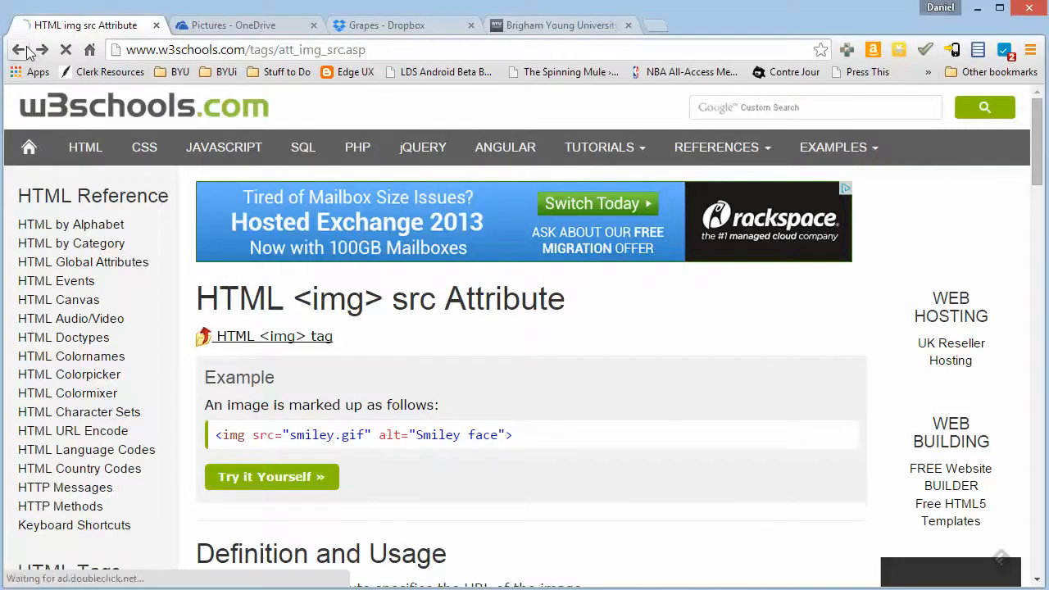
# Open the W3Schools HTML img tag reference page and scroll to its example markup
pyautogui.click(275, 336)
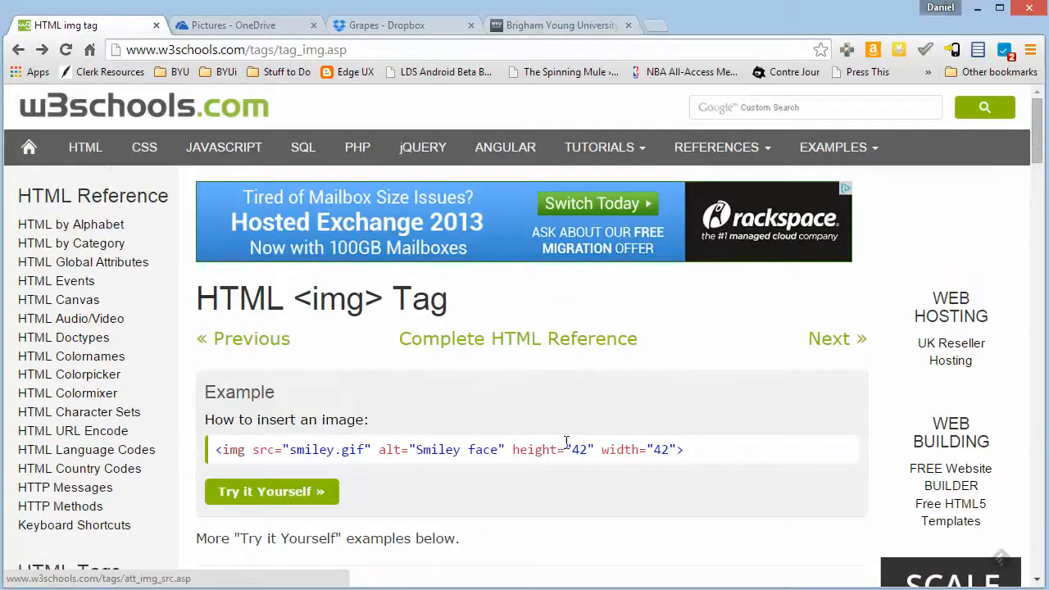
pyautogui.doubleClick(312, 450)
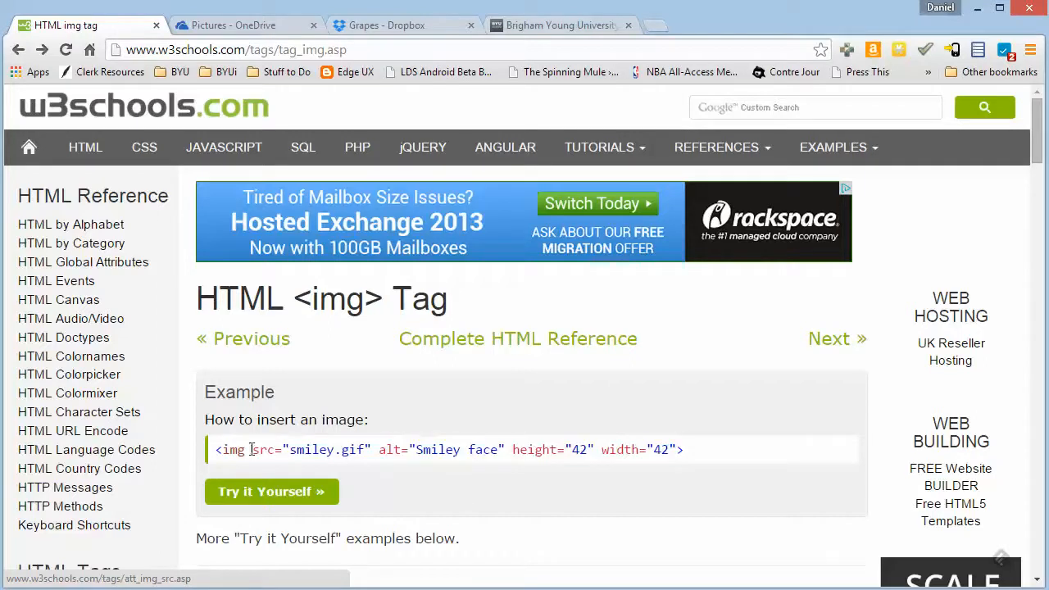
pyautogui.doubleClick(307, 449)
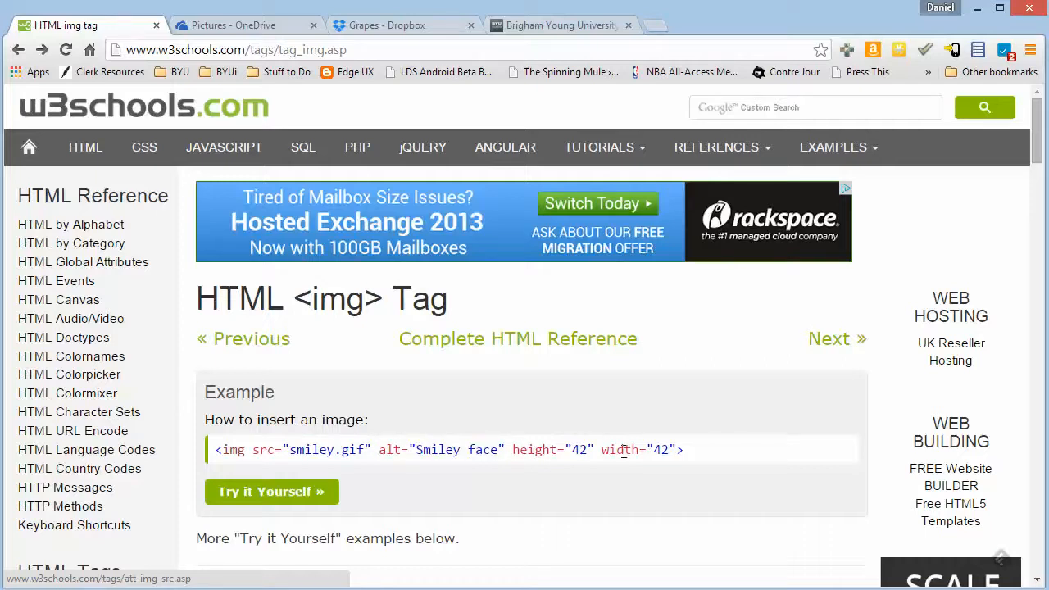
pyautogui.moveTo(277, 449)
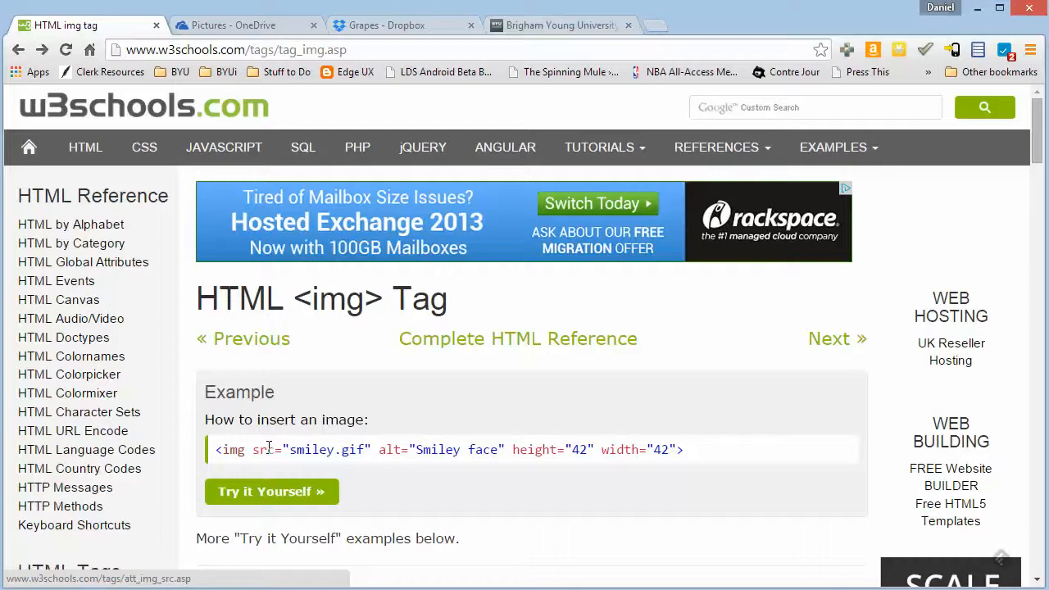
pyautogui.scroll(-3)
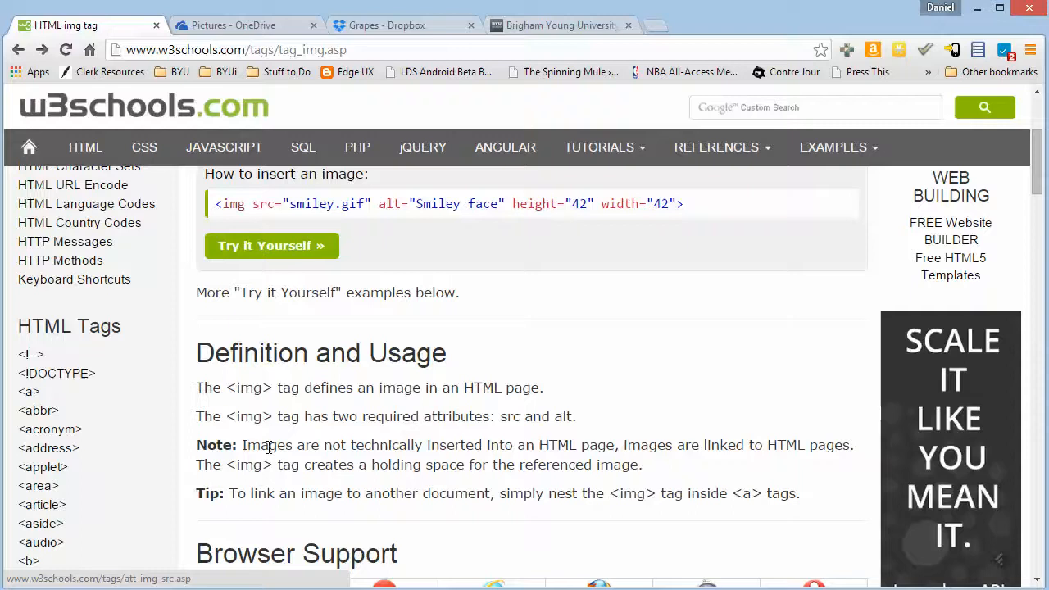
pyautogui.scroll(-3)
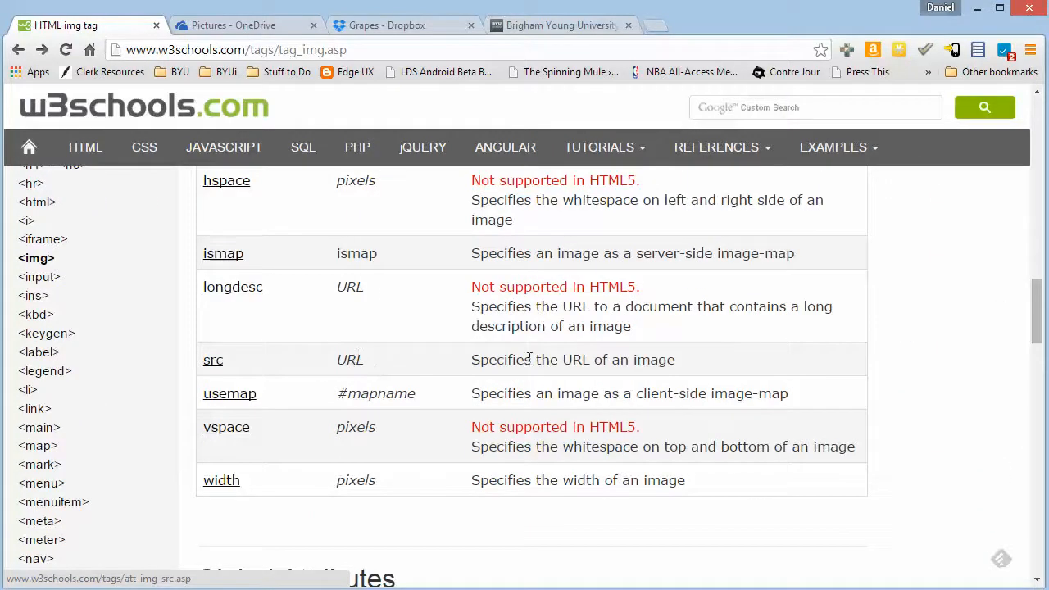
pyautogui.scroll(3)
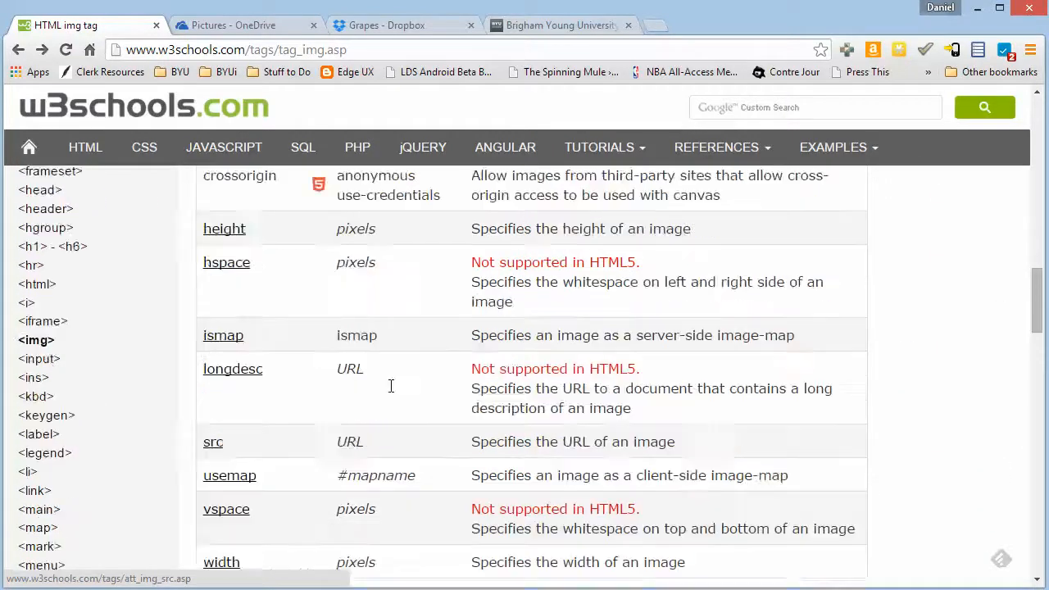
pyautogui.scroll(3)
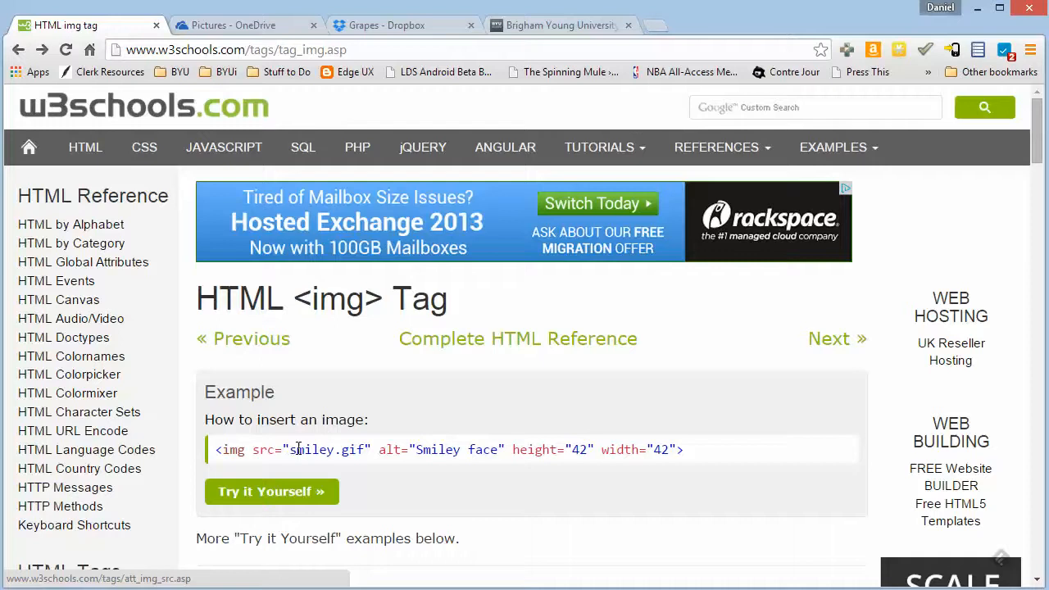
pyautogui.doubleClick(312, 450)
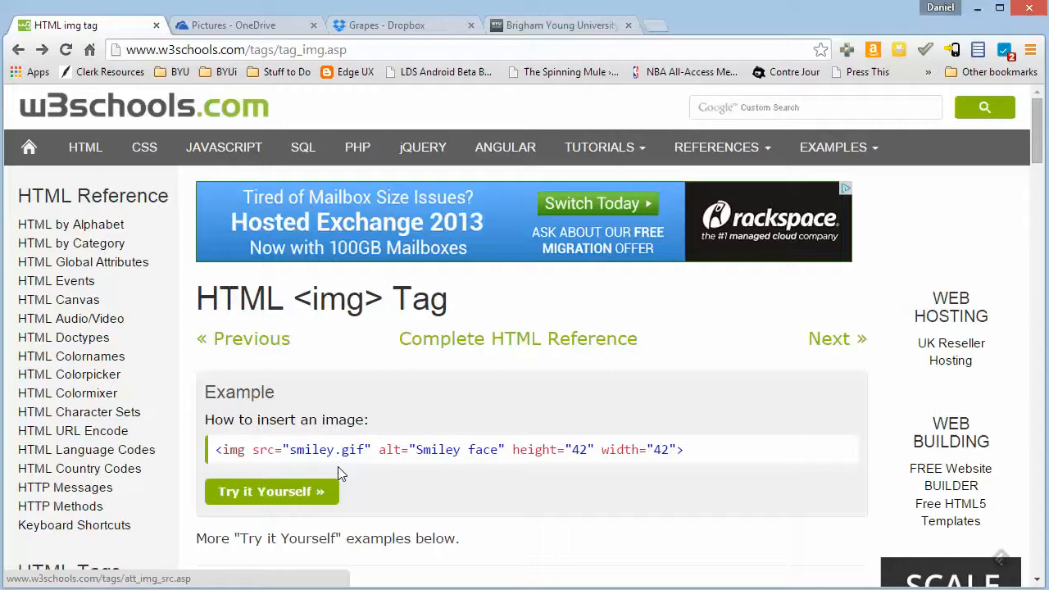
pyautogui.moveTo(316, 457)
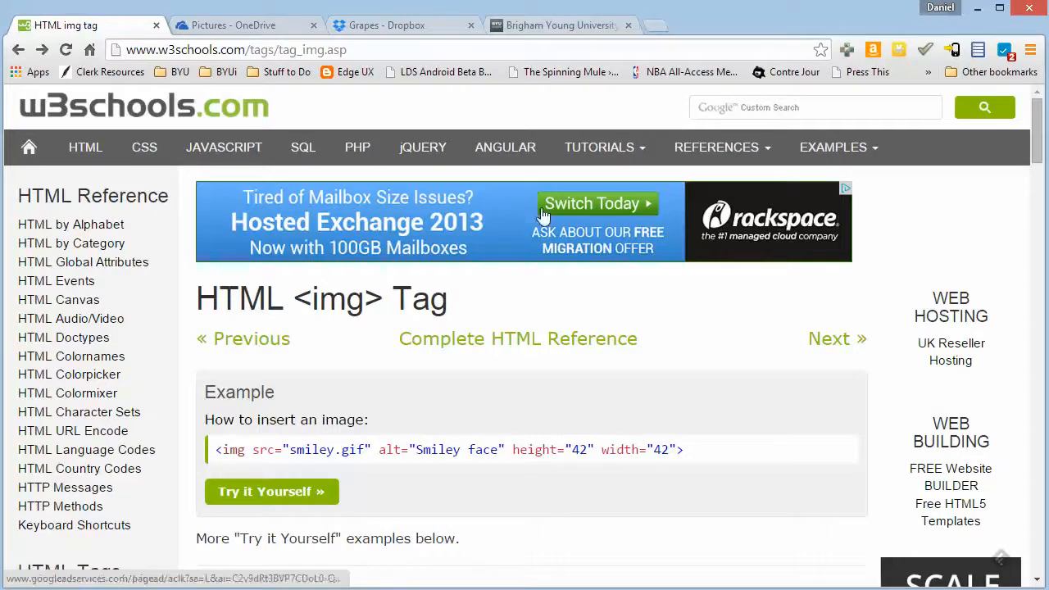
# Switch to the BYU-Idaho homepage tab and scroll through the page
pyautogui.click(562, 25)
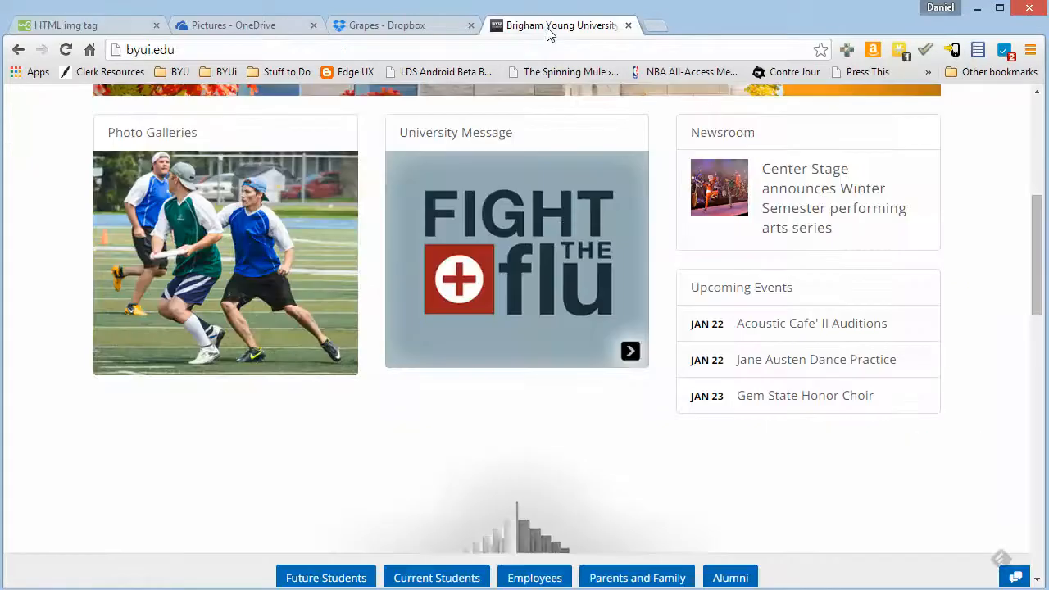
pyautogui.scroll(3)
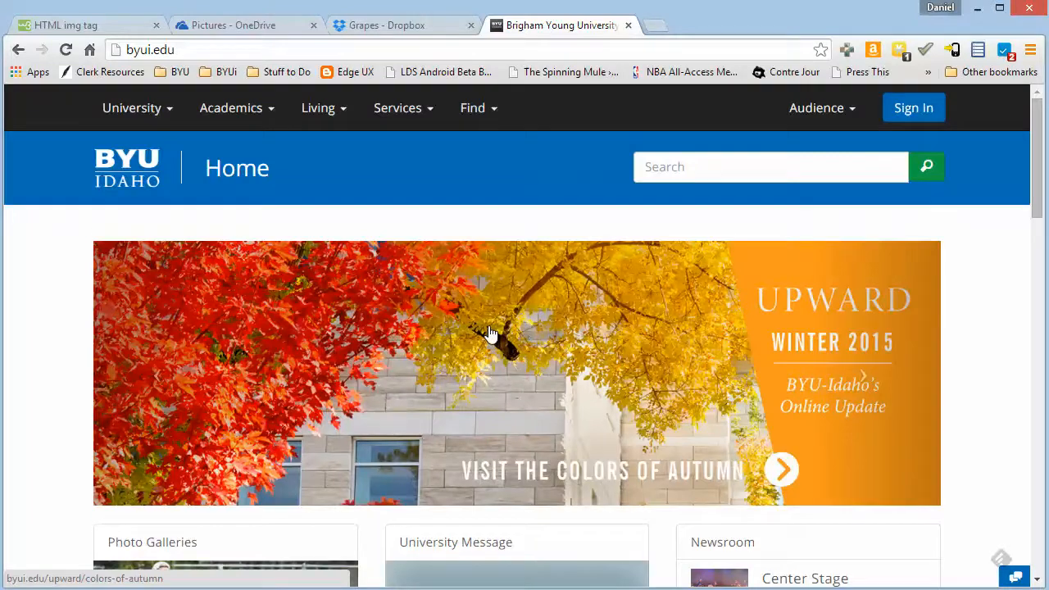
pyautogui.scroll(-3)
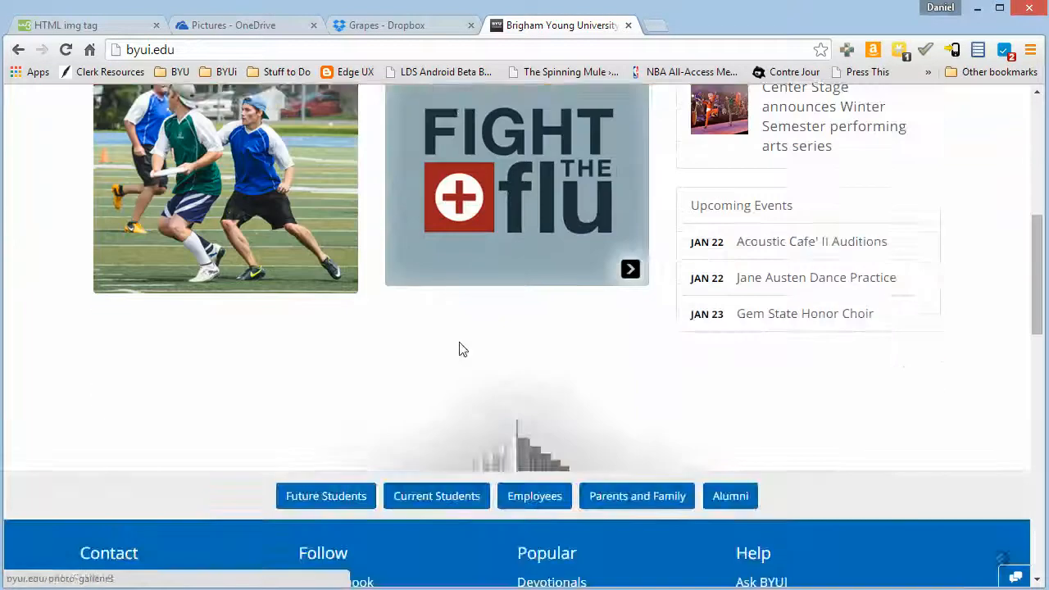
pyautogui.scroll(3)
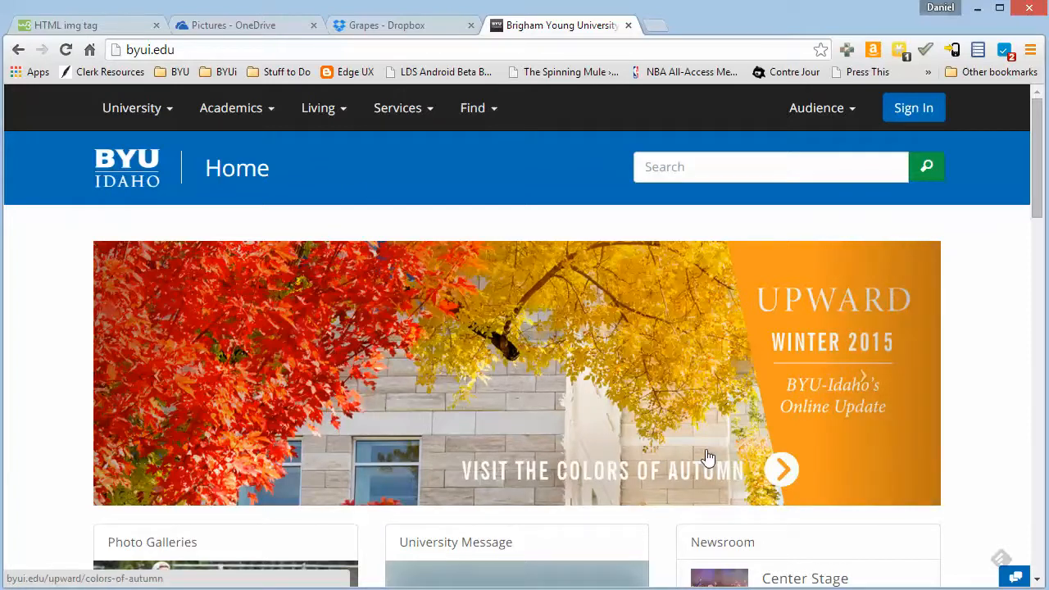
# Bring up the image options menu on the Photo Galleries frisbee picture
pyautogui.rightClick(706, 457)
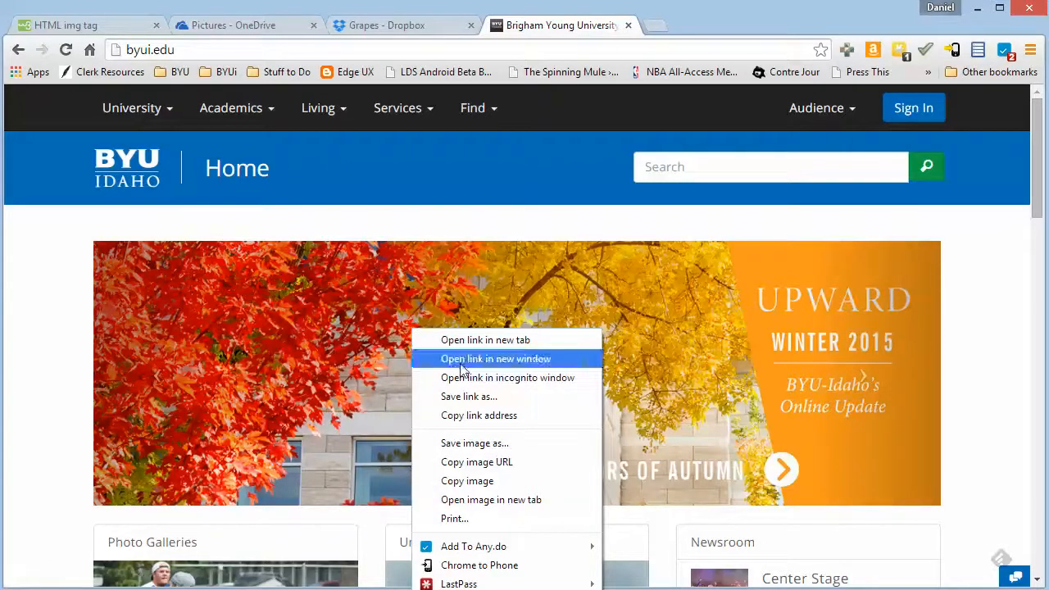
pyautogui.moveTo(472, 442)
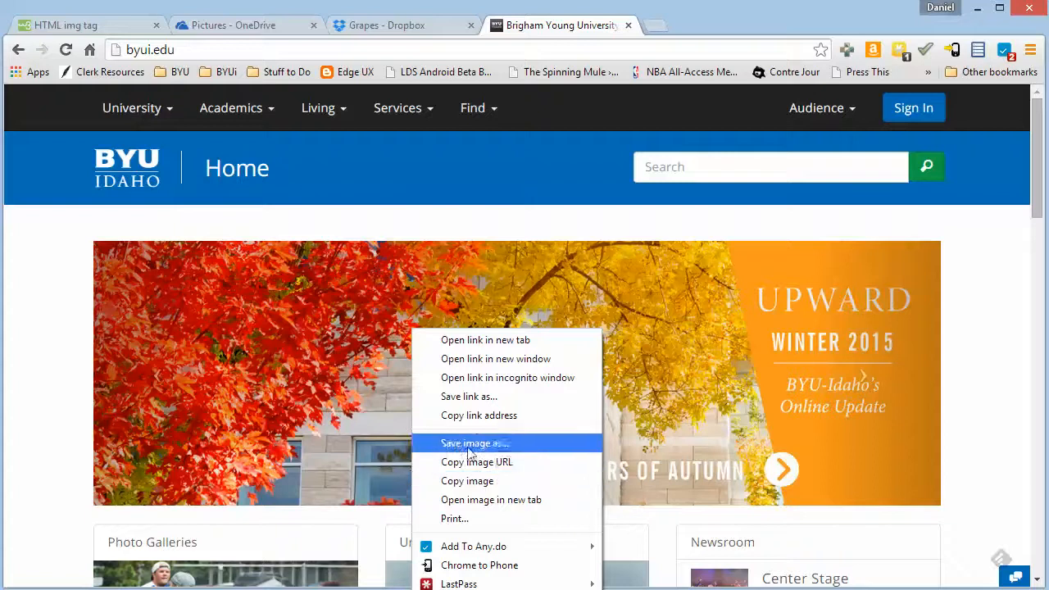
pyautogui.moveTo(476, 462)
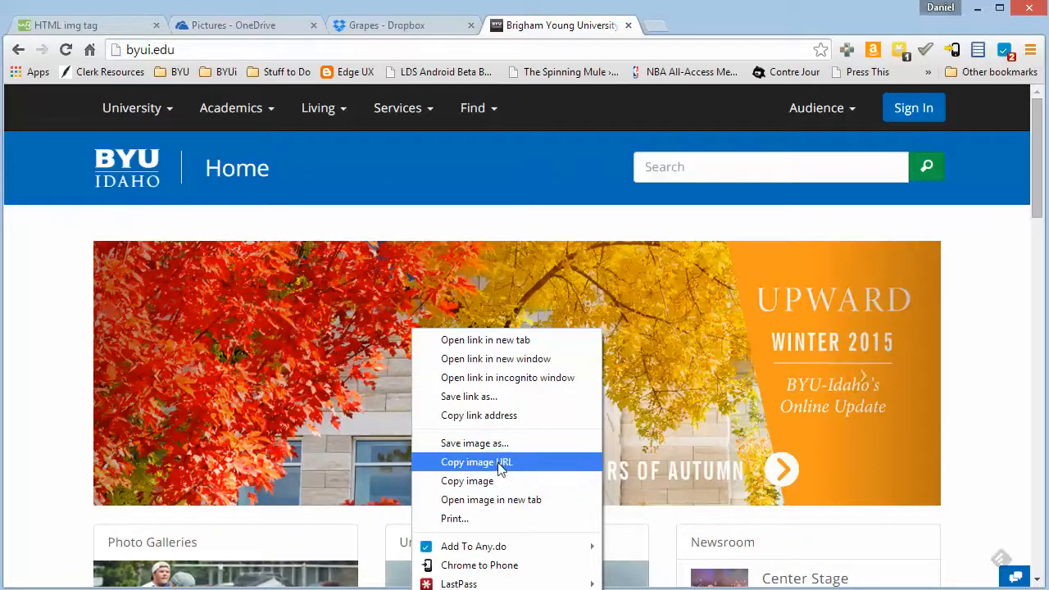
pyautogui.moveTo(491, 500)
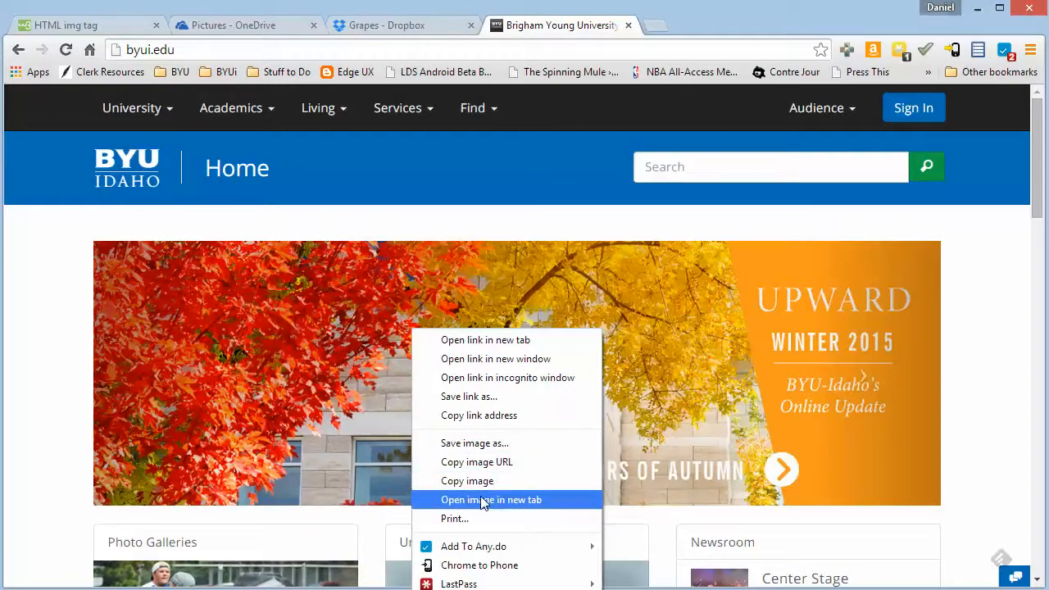
pyautogui.moveTo(211, 291)
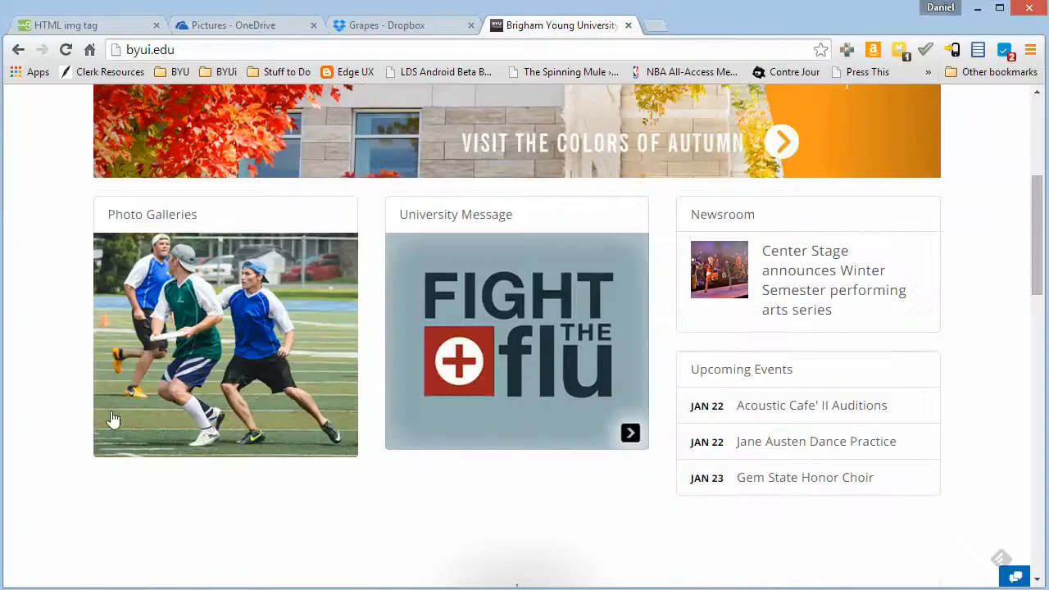
pyautogui.scroll(3)
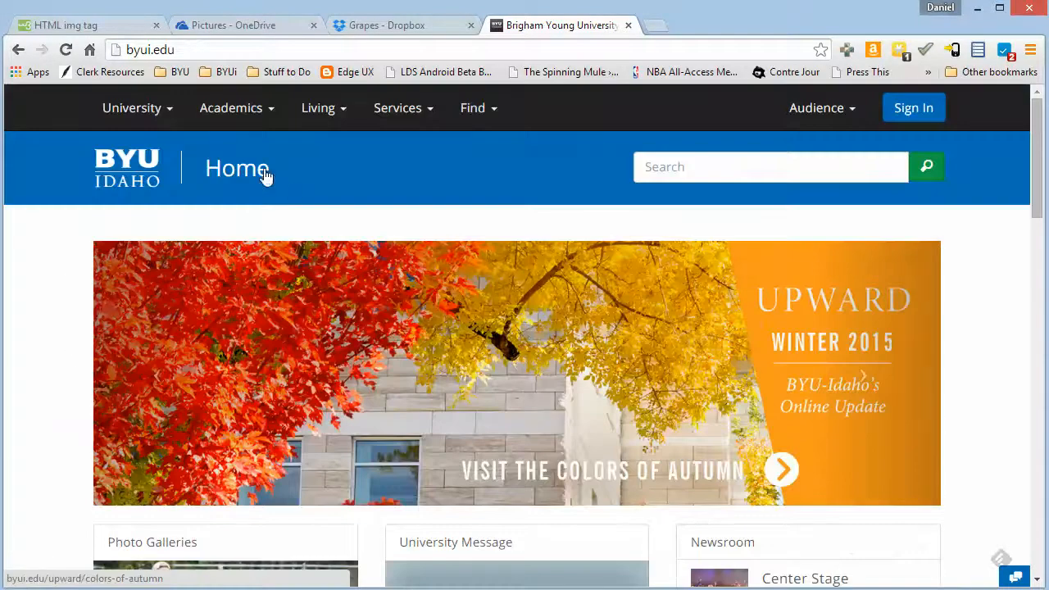
pyautogui.rightClick(237, 168)
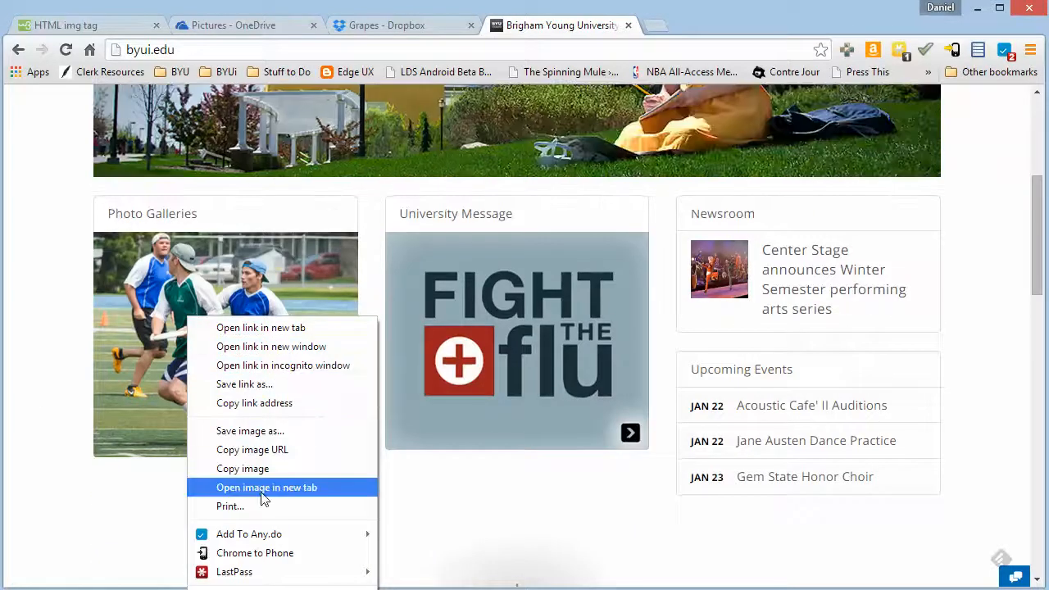
# Open the frisbee championship photo by itself in a new Chrome tab
pyautogui.click(267, 487)
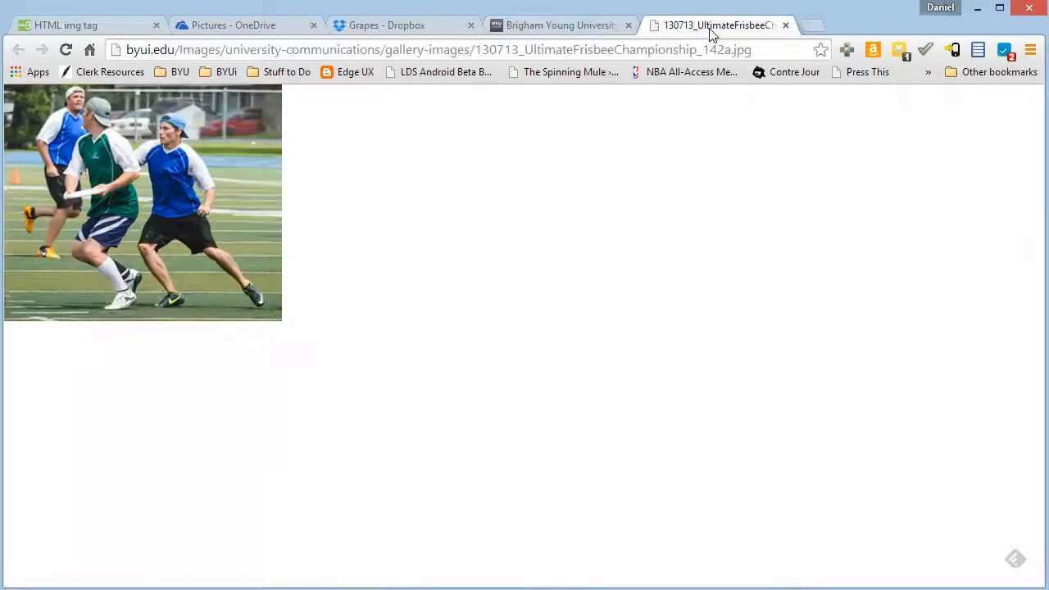
pyautogui.moveTo(281, 328)
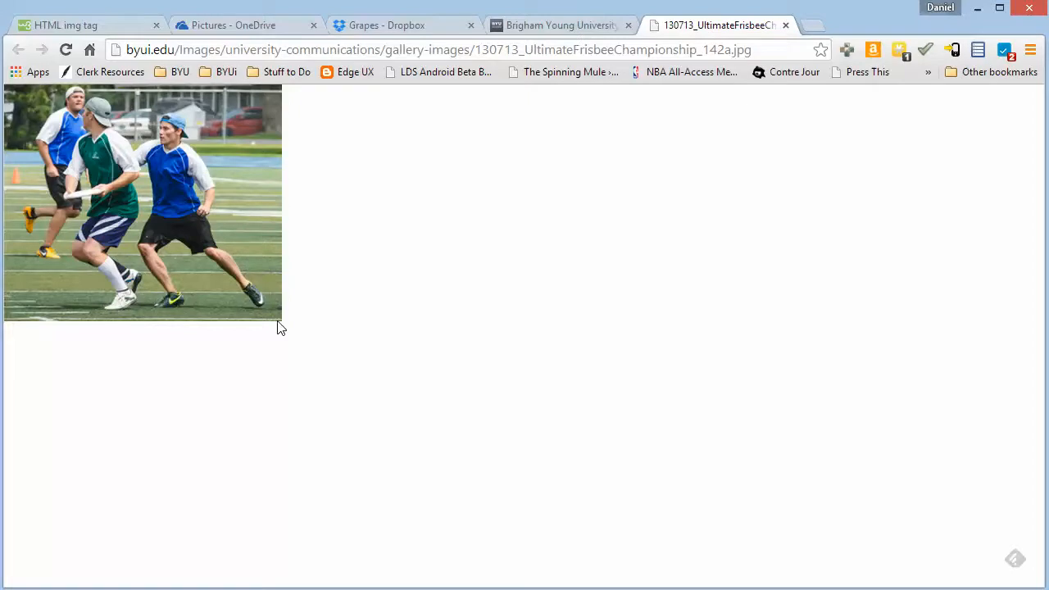
pyautogui.moveTo(205, 102)
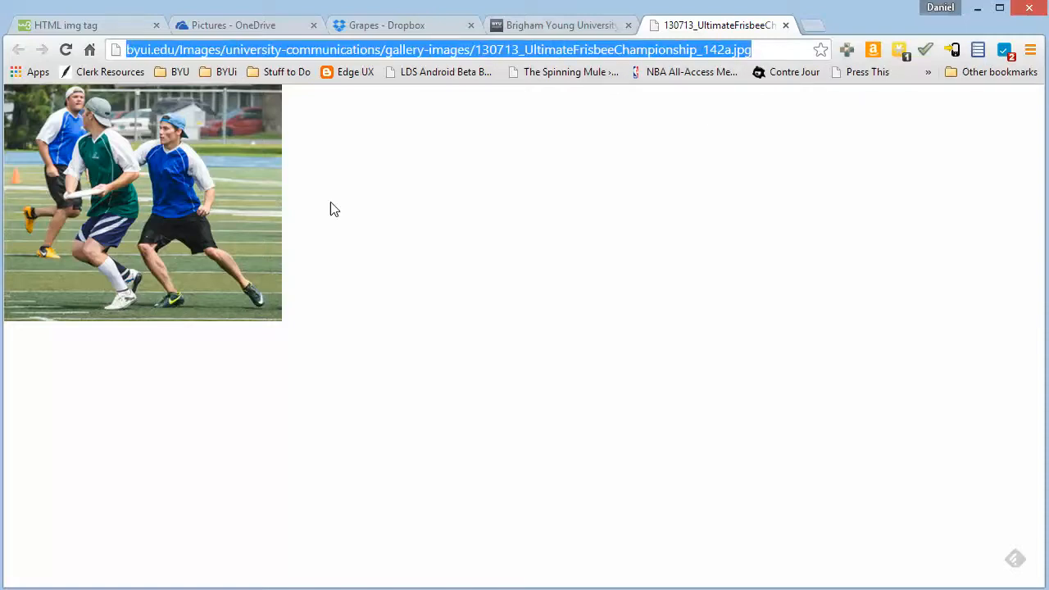
pyautogui.moveTo(230, 197)
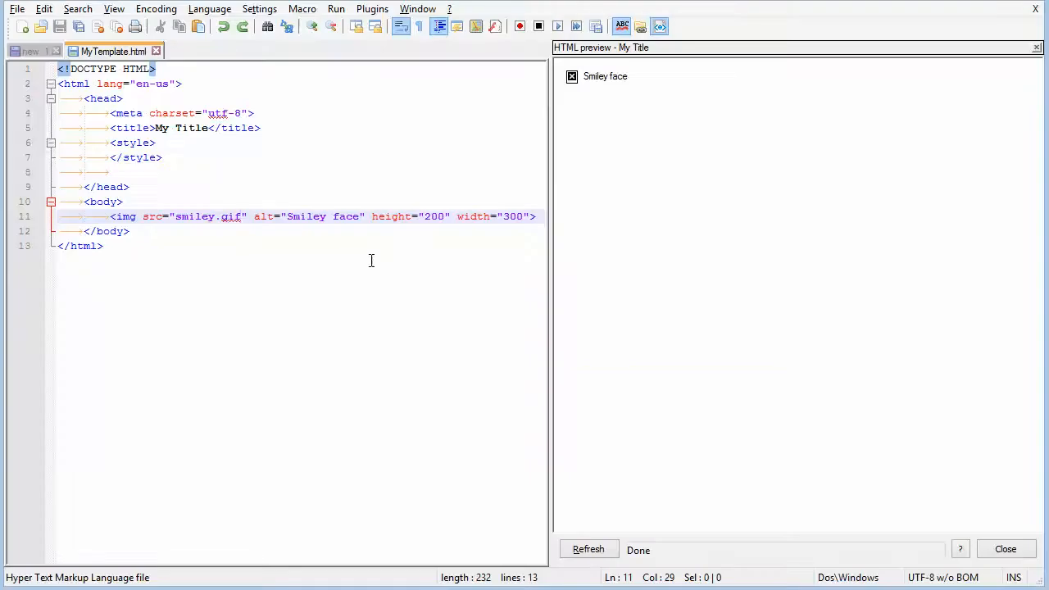
# Replace smiley.gif in the img src with the frisbee photo URL and refresh the preview
pyautogui.click(191, 215)
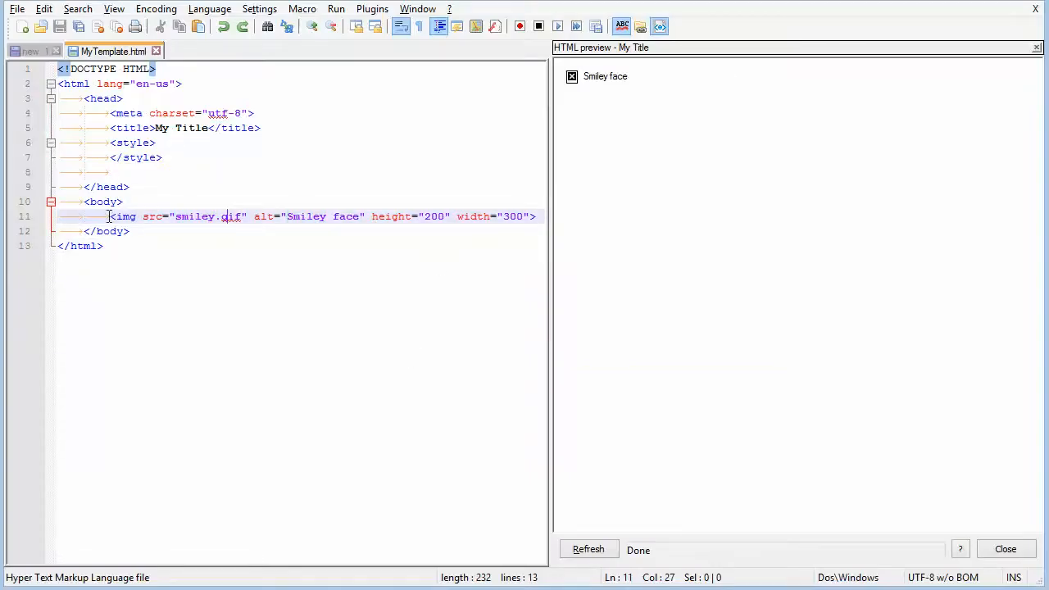
pyautogui.click(453, 246)
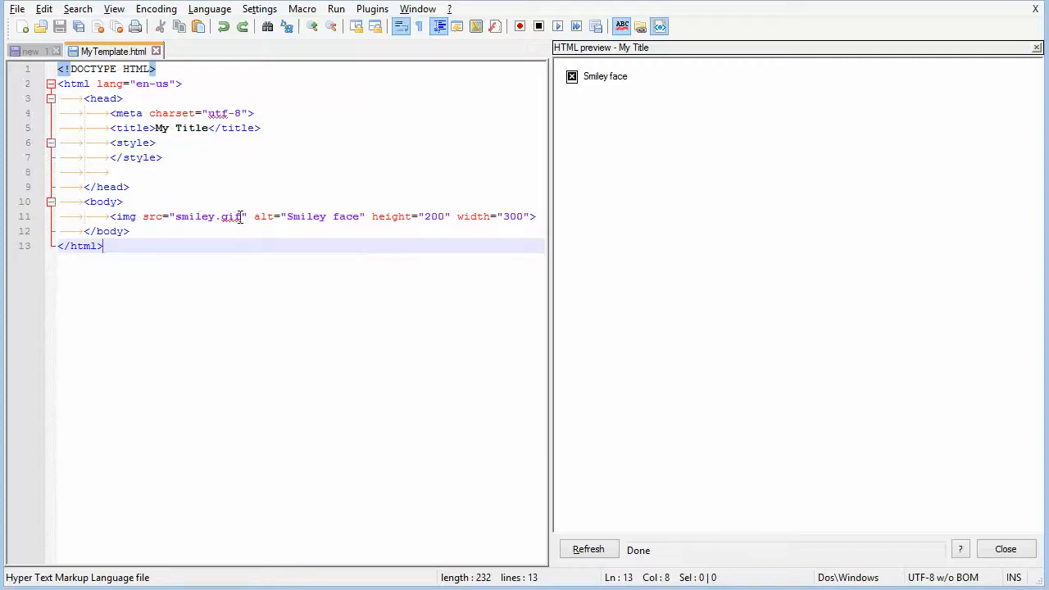
pyautogui.doubleClick(208, 217)
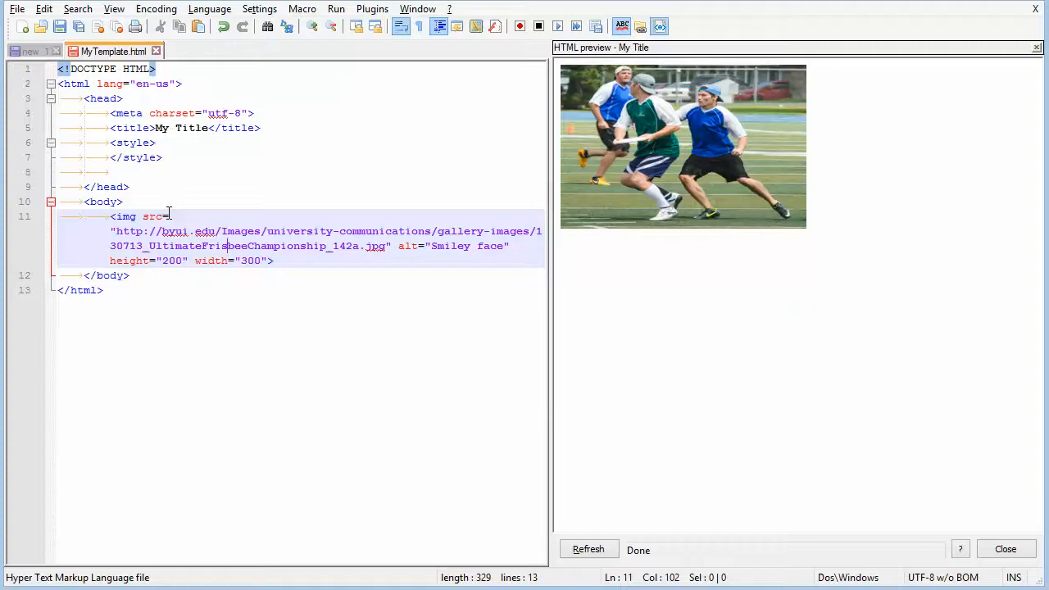
pyautogui.moveTo(469, 317)
pyautogui.write('5')
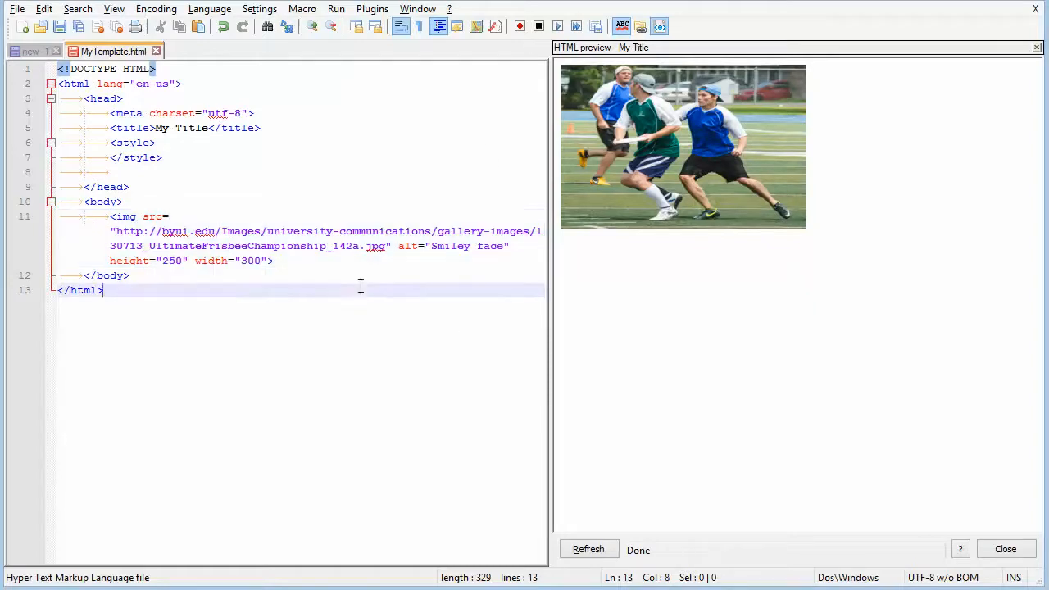
pyautogui.click(588, 550)
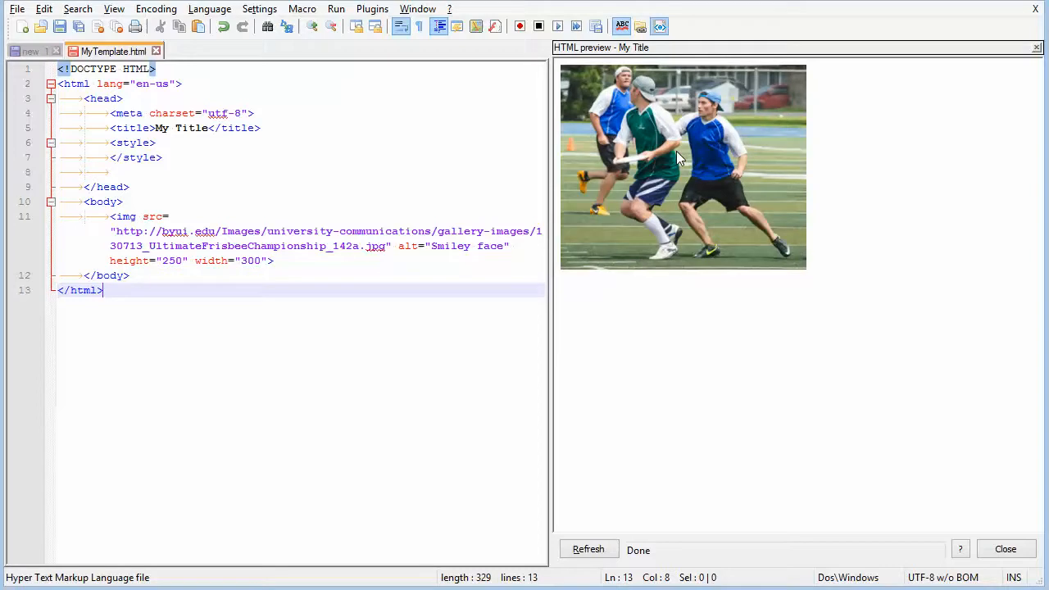
pyautogui.moveTo(706, 131)
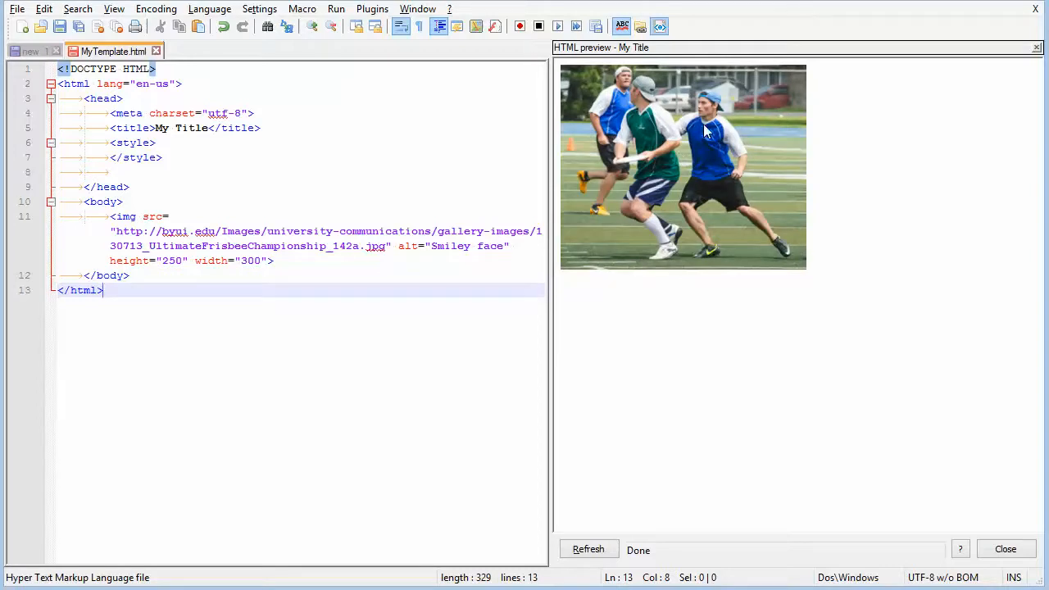
pyautogui.moveTo(664, 232)
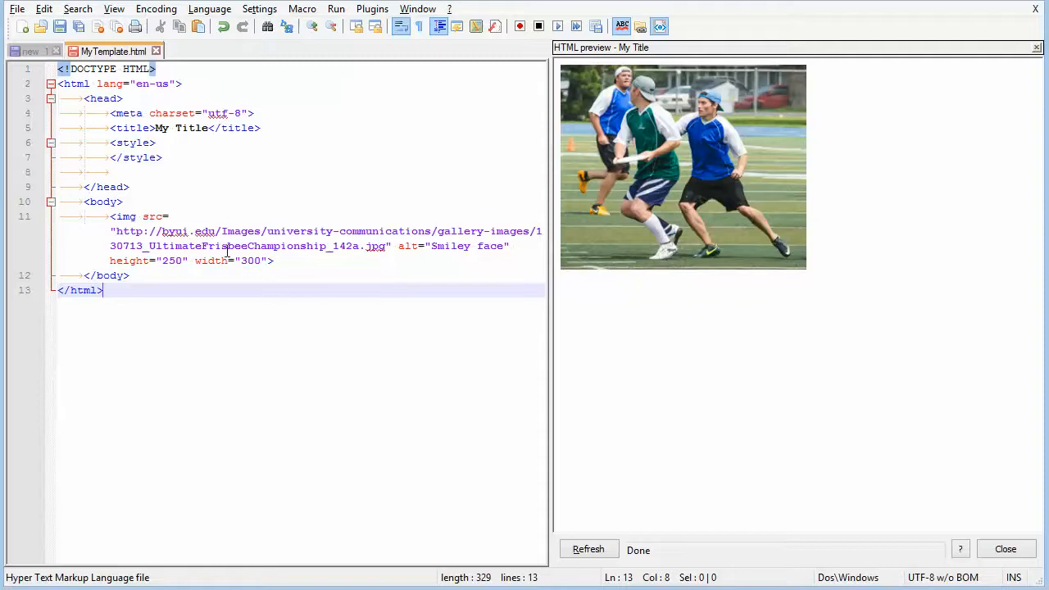
pyautogui.moveTo(357, 245)
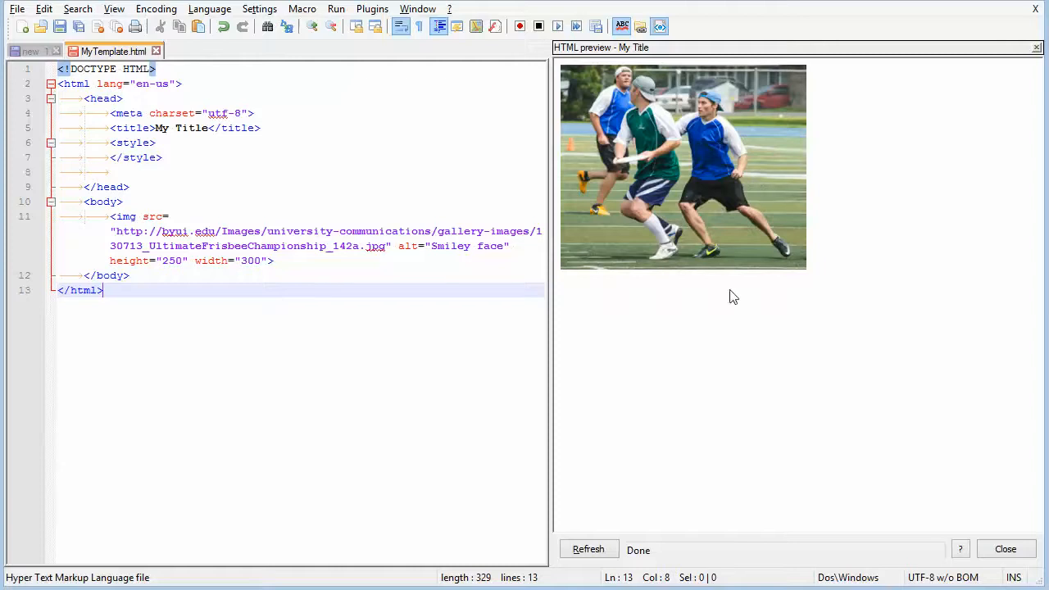
pyautogui.moveTo(161, 216)
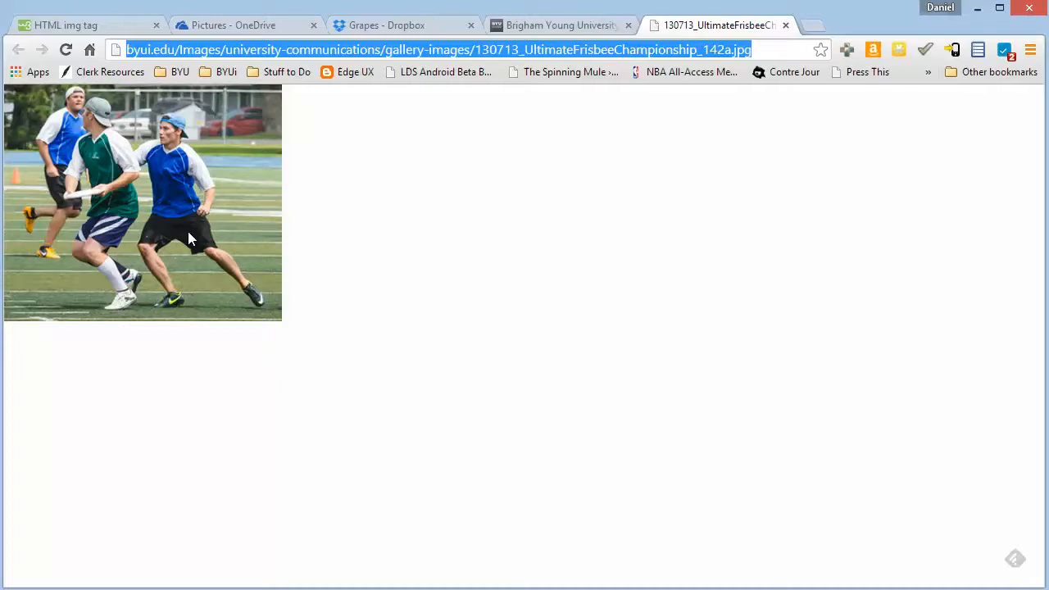
# Switch to the OneDrive Pictures tab and open the family photo in the viewer
pyautogui.click(234, 25)
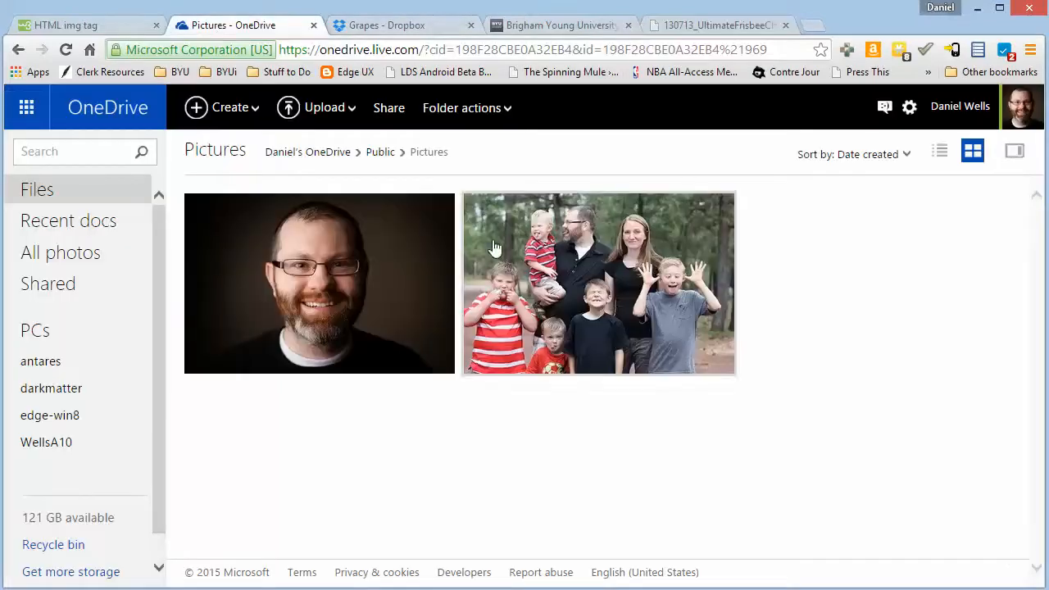
pyautogui.moveTo(697, 455)
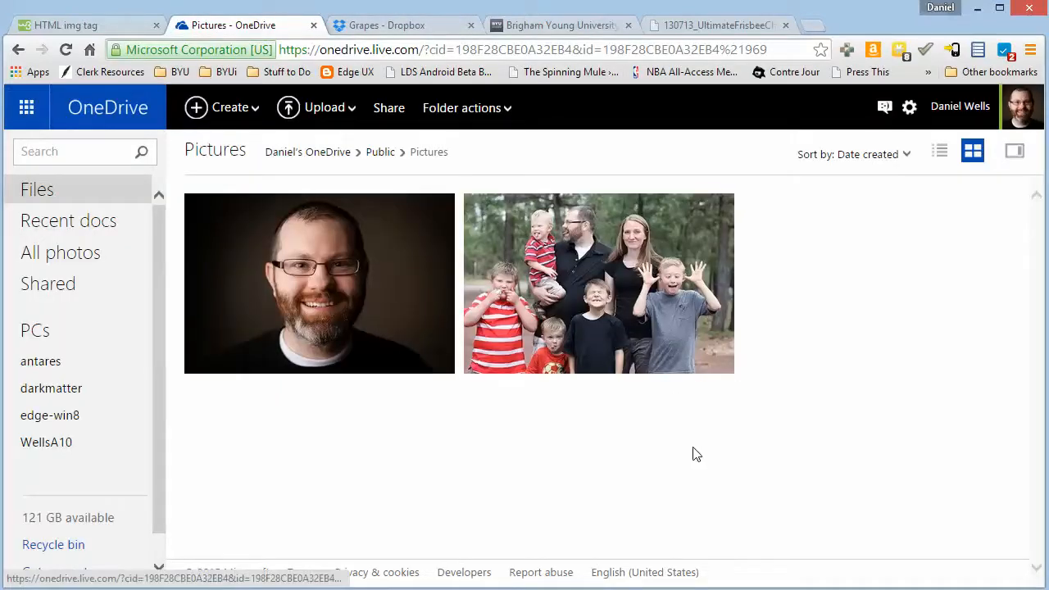
pyautogui.moveTo(581, 428)
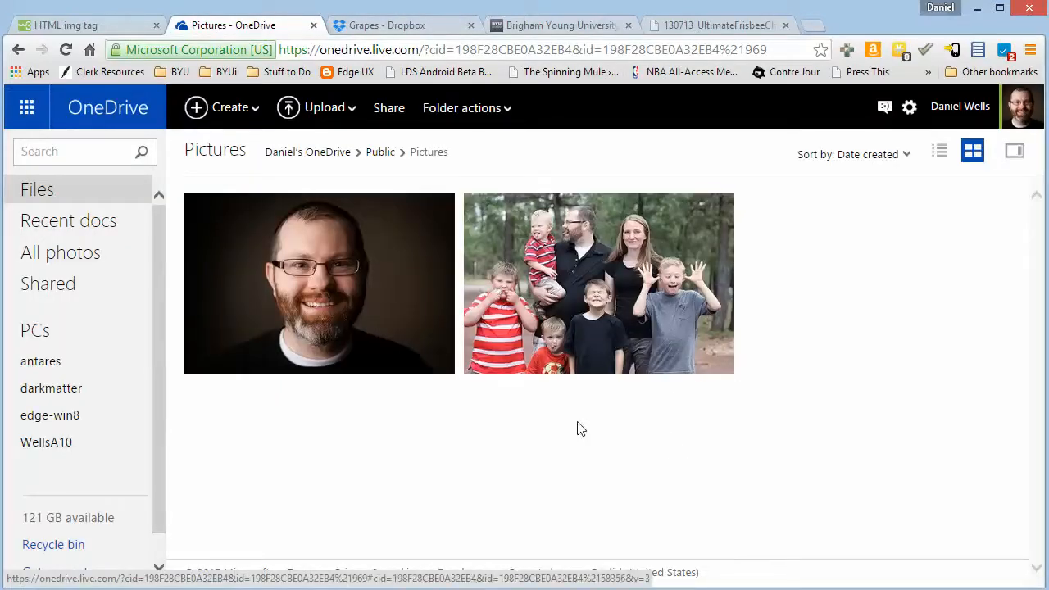
pyautogui.moveTo(292, 155)
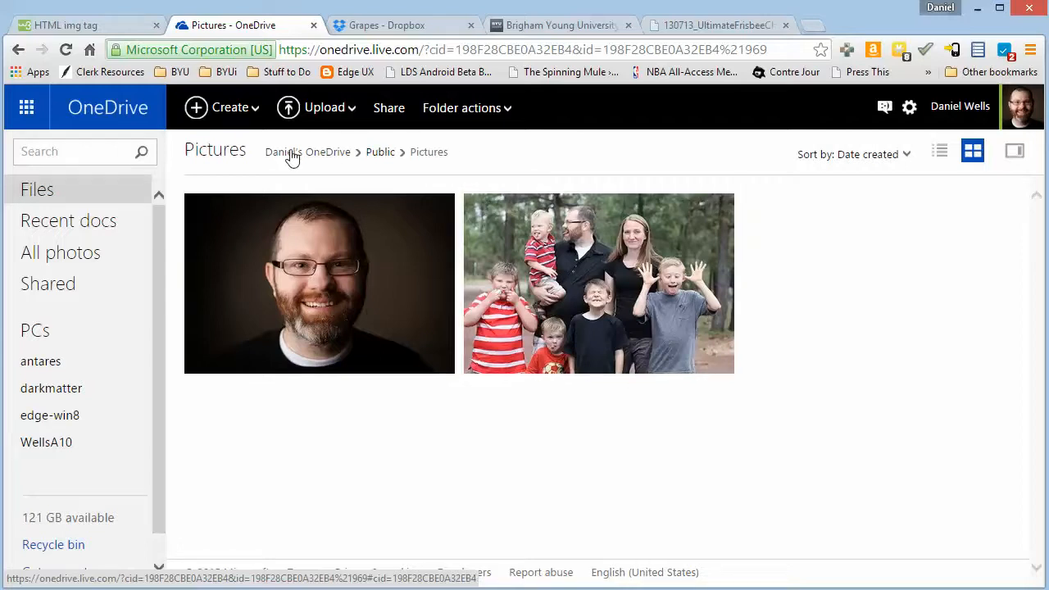
pyautogui.moveTo(846, 441)
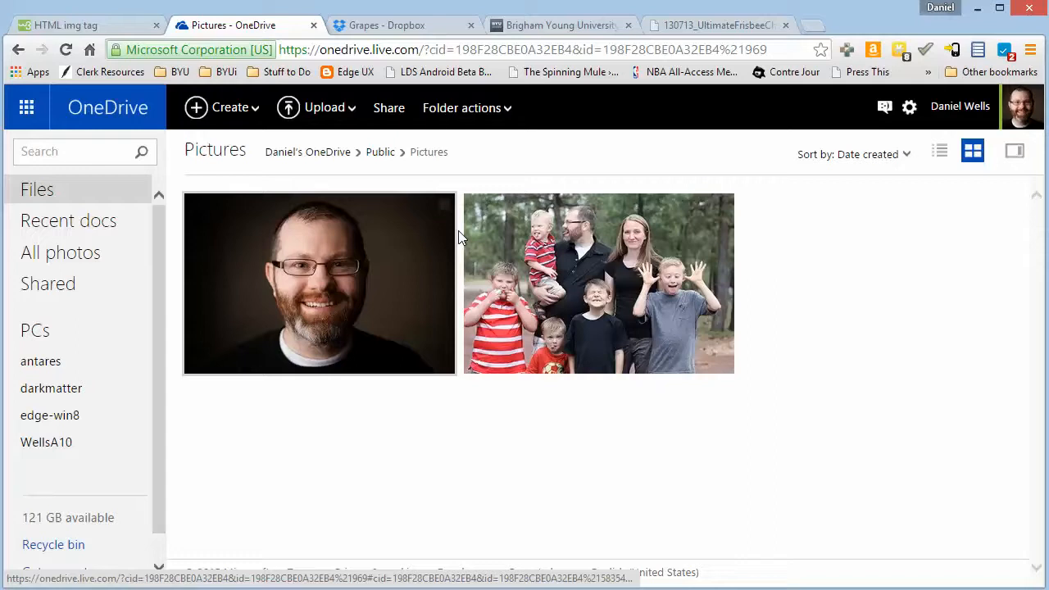
pyautogui.moveTo(412, 179)
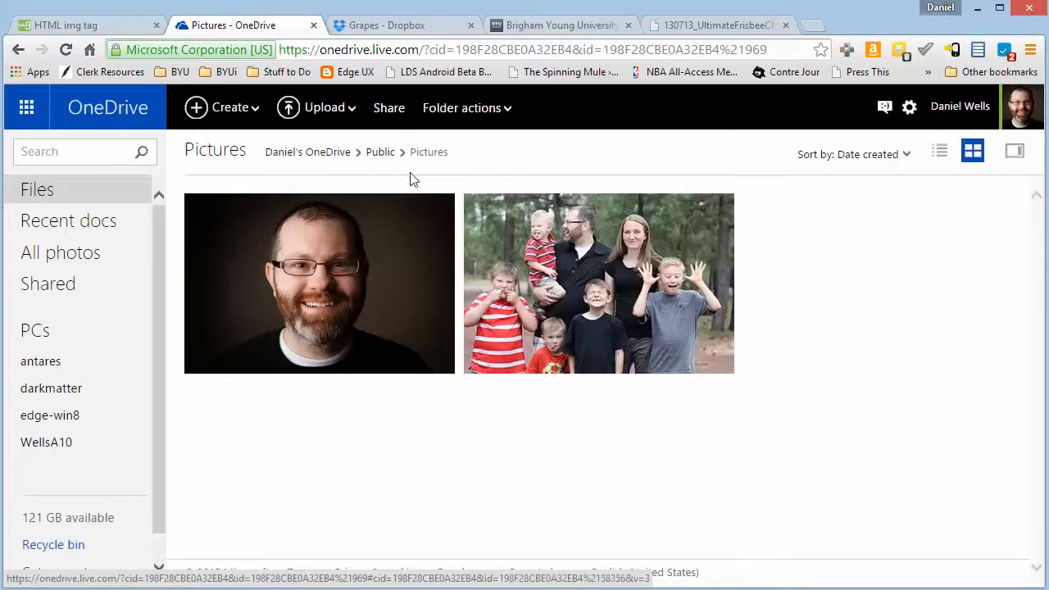
pyautogui.moveTo(591, 274)
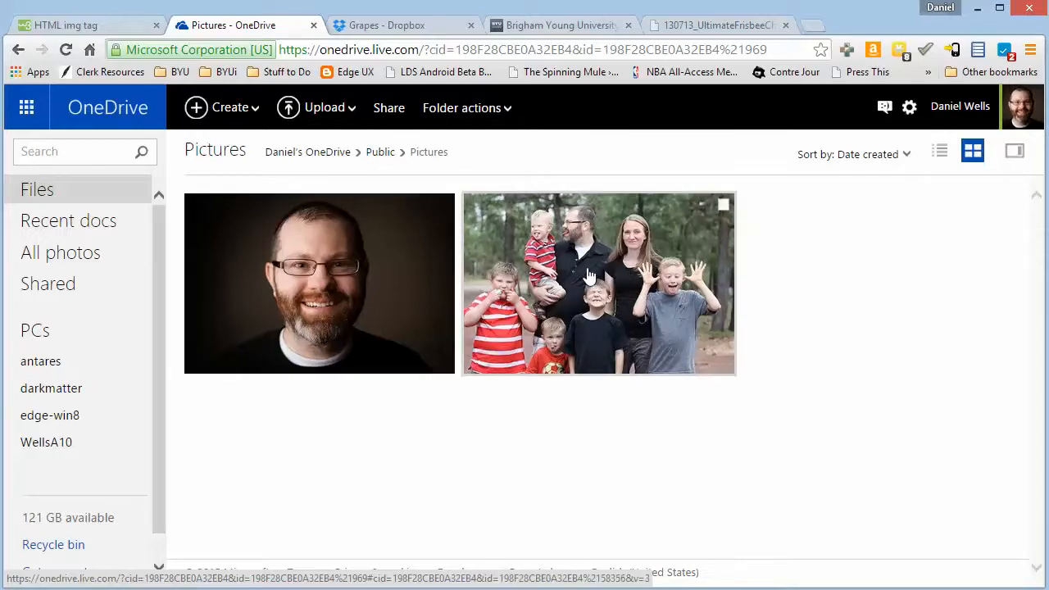
pyautogui.moveTo(592, 268)
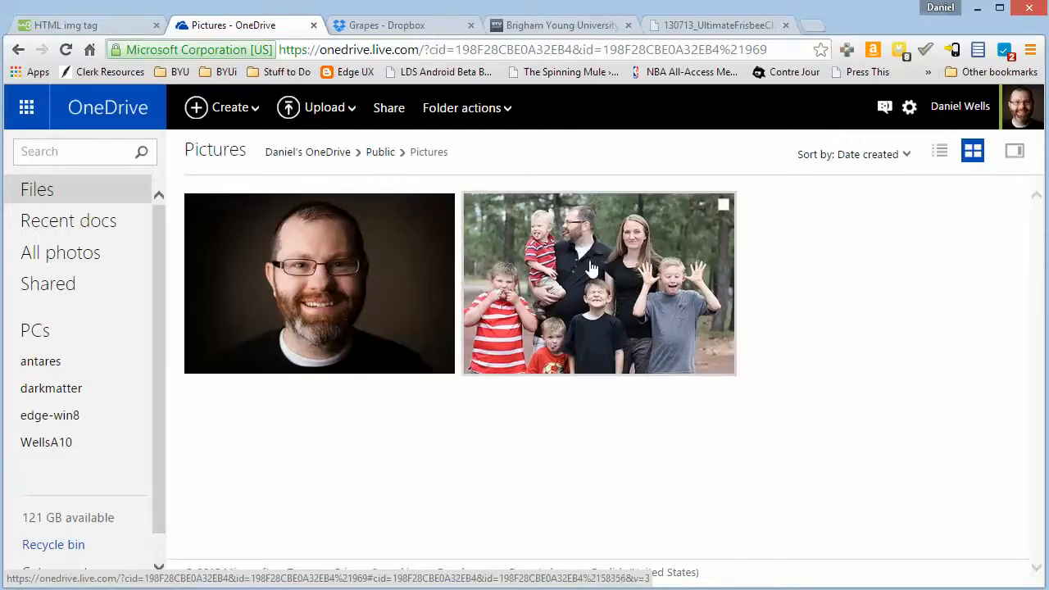
pyautogui.click(598, 283)
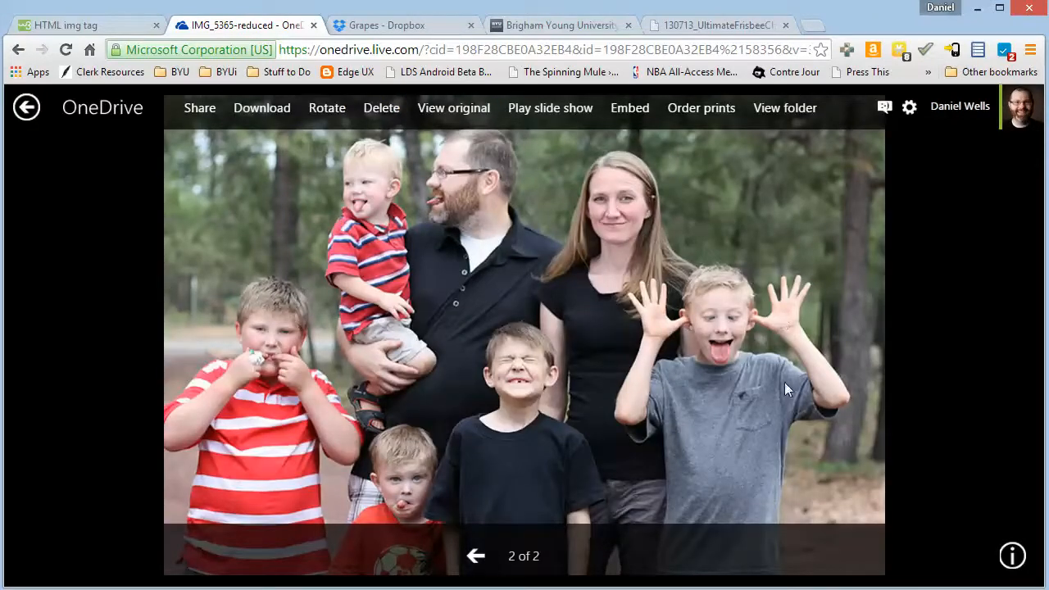
pyautogui.moveTo(550, 107)
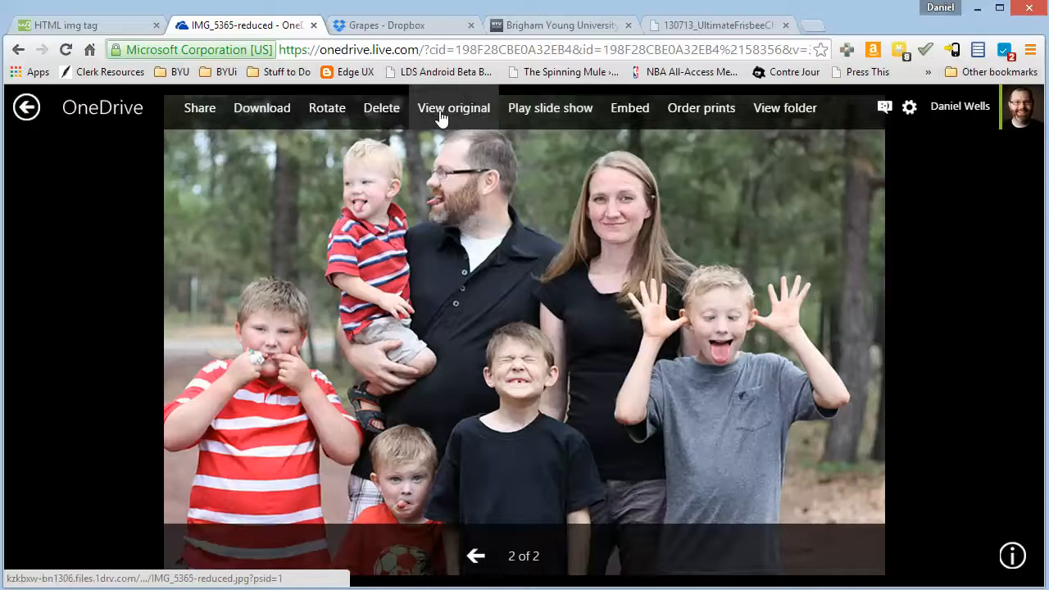
# Open the family photo's original full-size file with View original
pyautogui.click(453, 108)
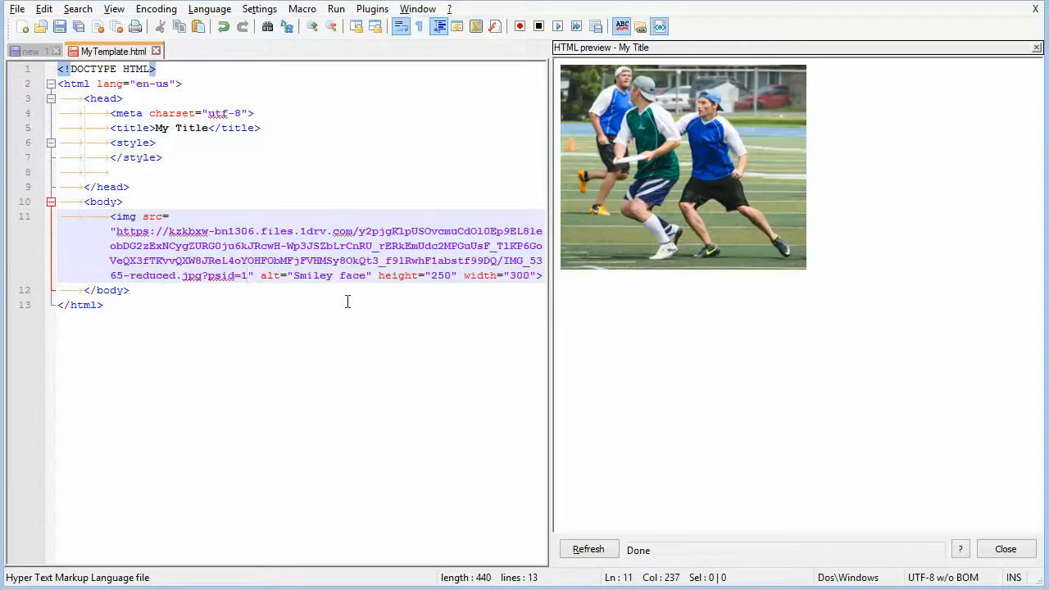
# Change the img height to 200, refresh the preview, and return to the browser
pyautogui.click(589, 549)
pyautogui.write('0')
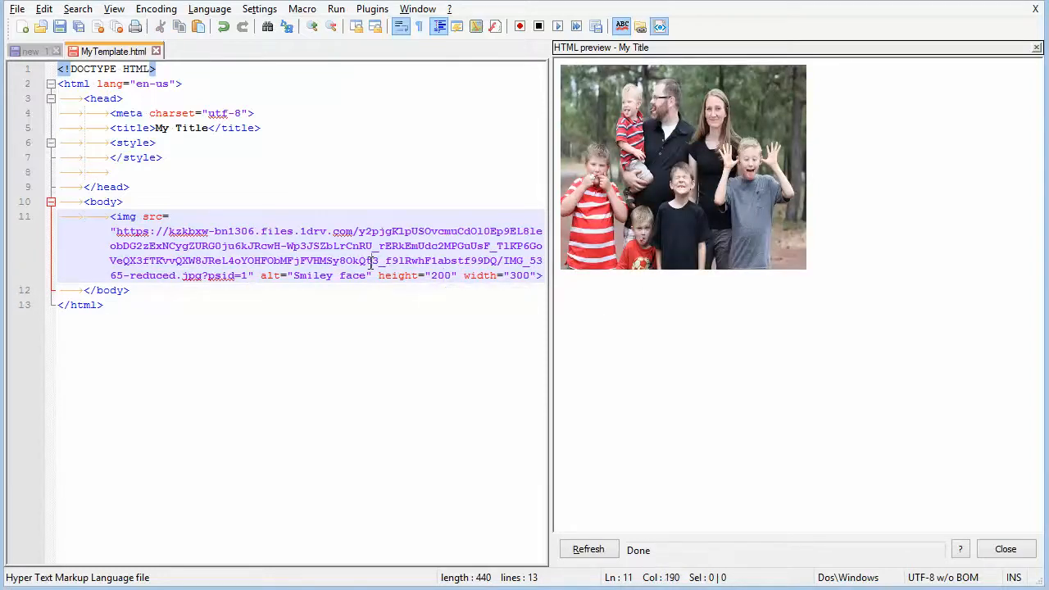
pyautogui.click(588, 550)
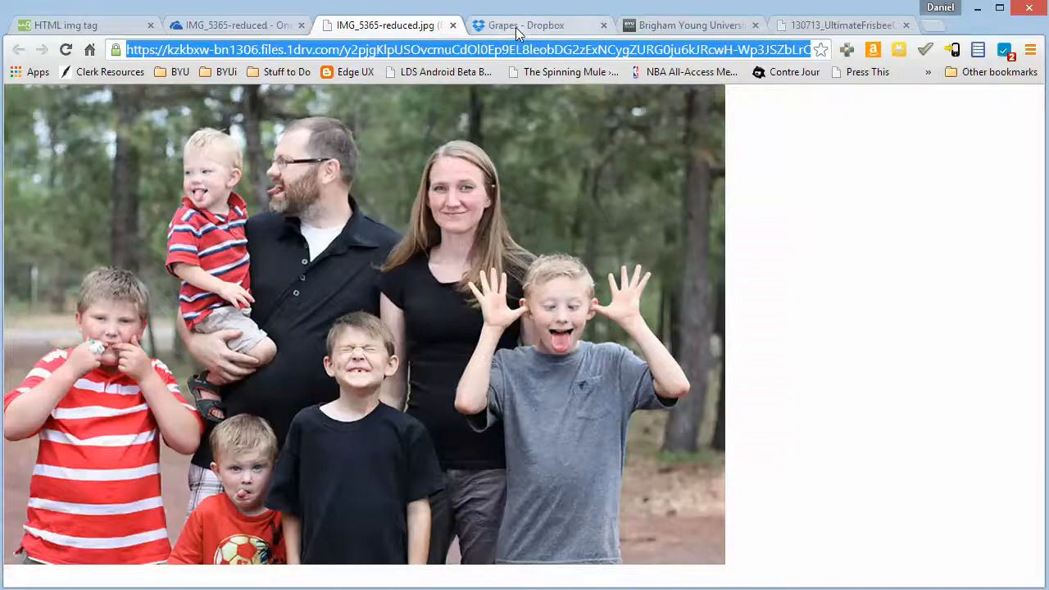
# In the Grapes folder, get the public link for 2011-10-22 10.38.56.jpg
pyautogui.click(525, 25)
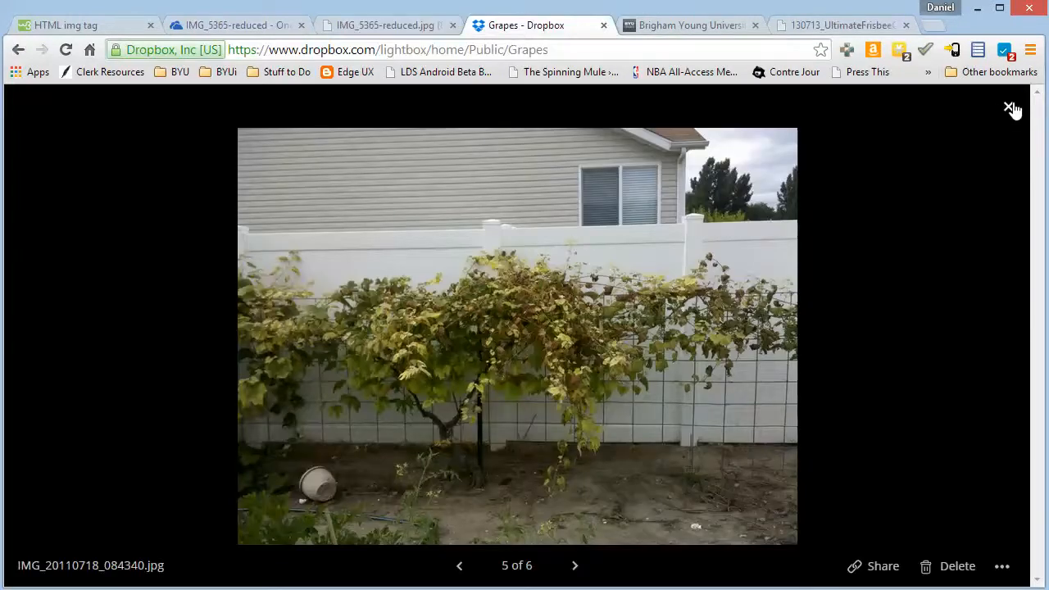
pyautogui.click(1014, 108)
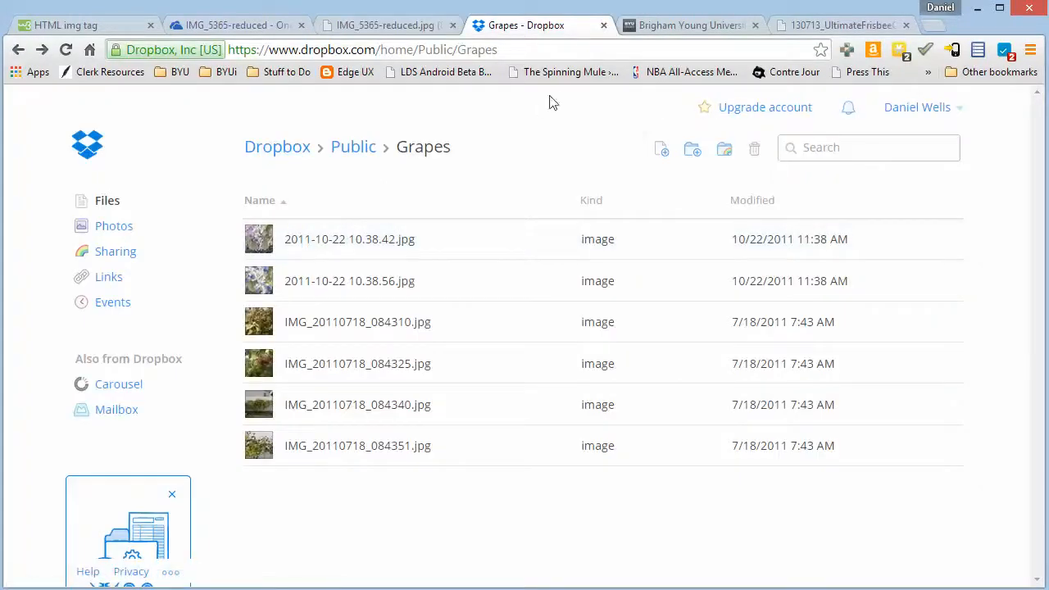
pyautogui.moveTo(353, 147)
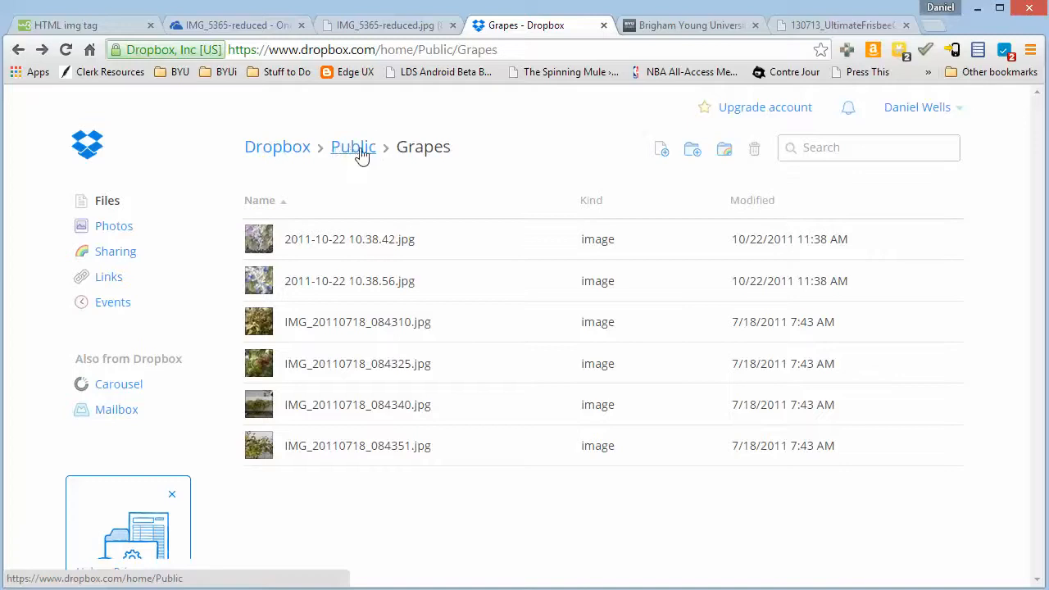
pyautogui.moveTo(427, 137)
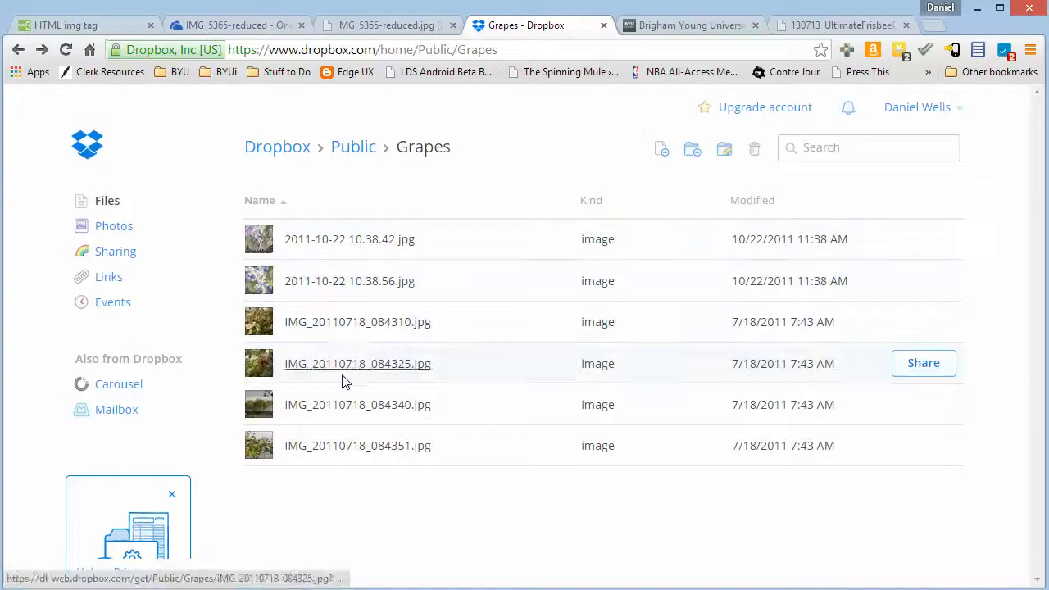
pyautogui.moveTo(325, 455)
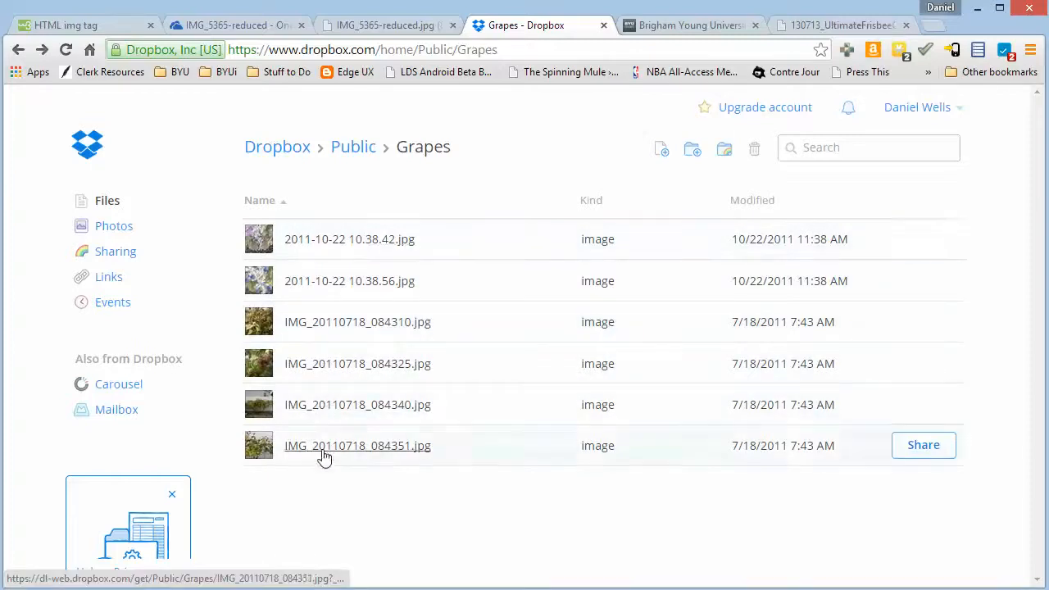
pyautogui.moveTo(319, 287)
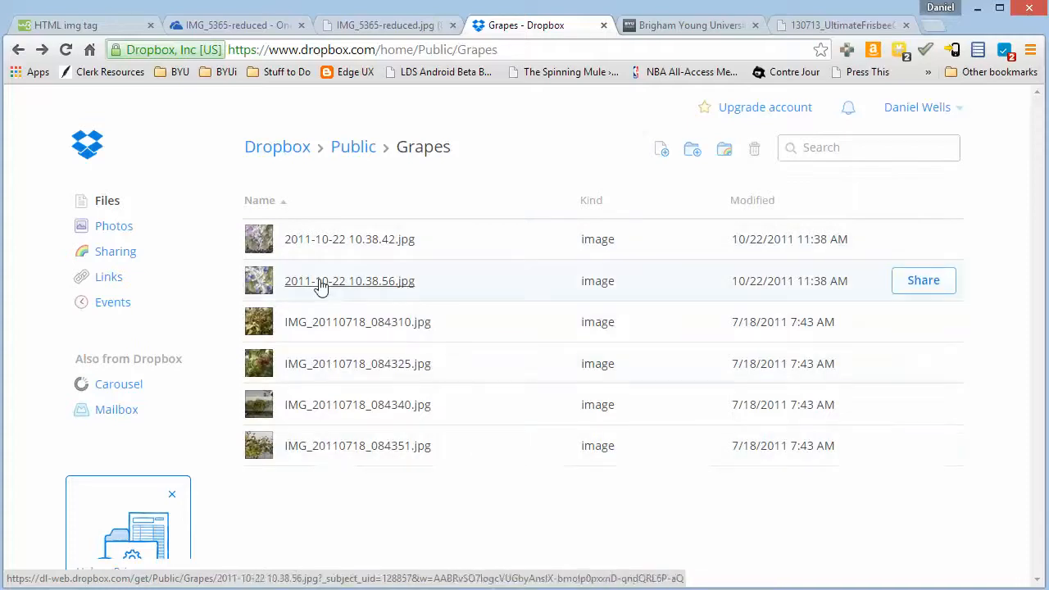
pyautogui.rightClick(349, 281)
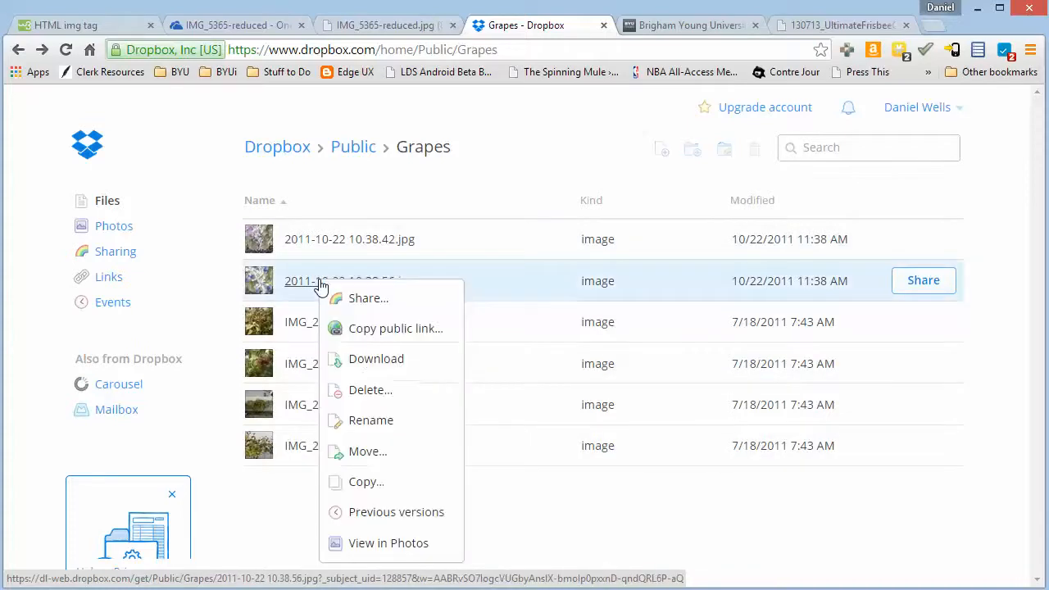
pyautogui.moveTo(396, 329)
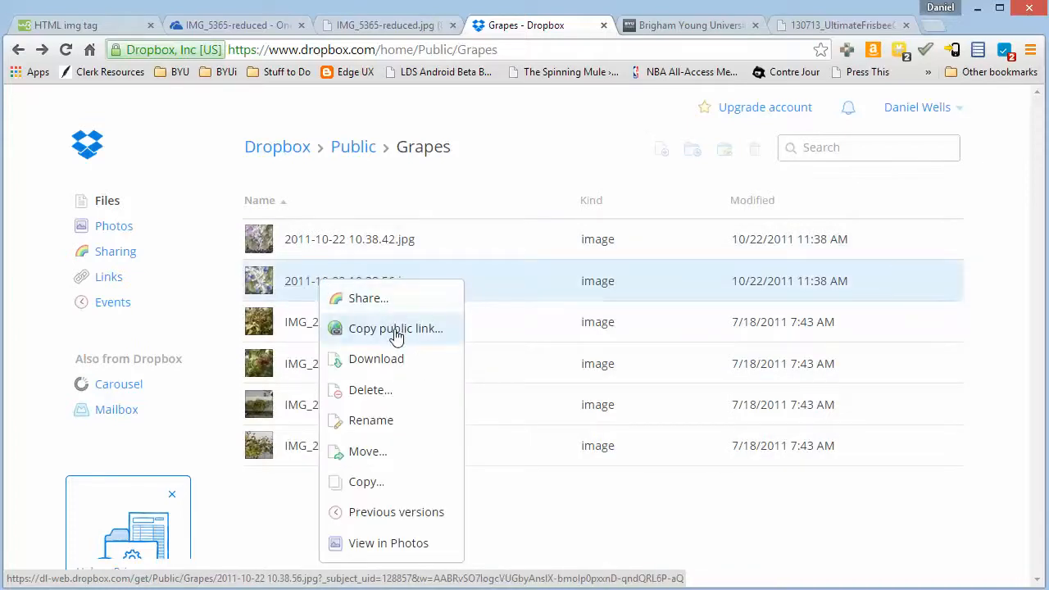
pyautogui.click(395, 328)
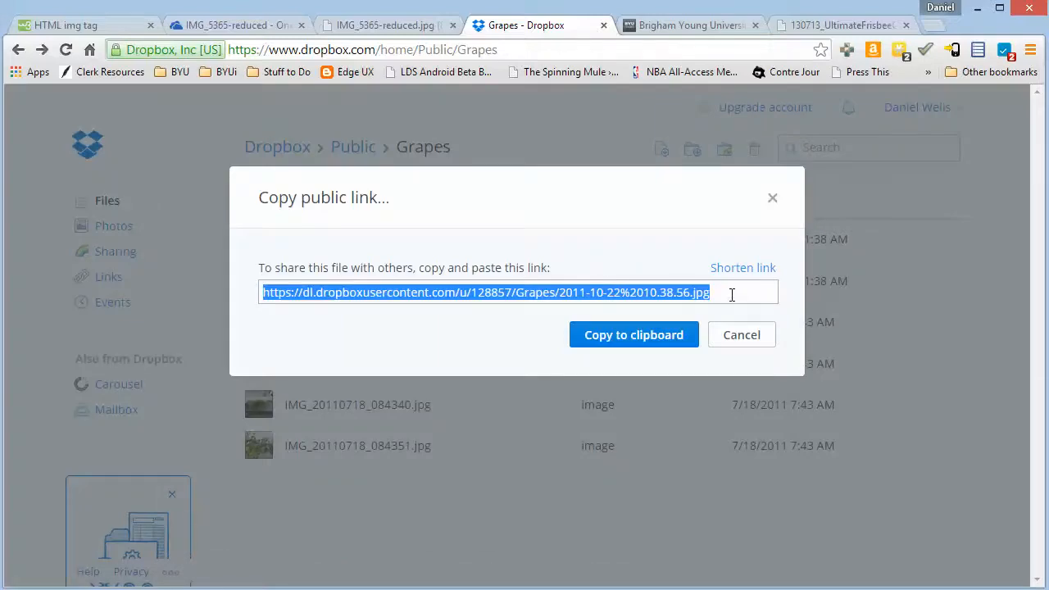
# Copy the Dropbox public link and switch back to the editor
pyautogui.press('alt+tab')
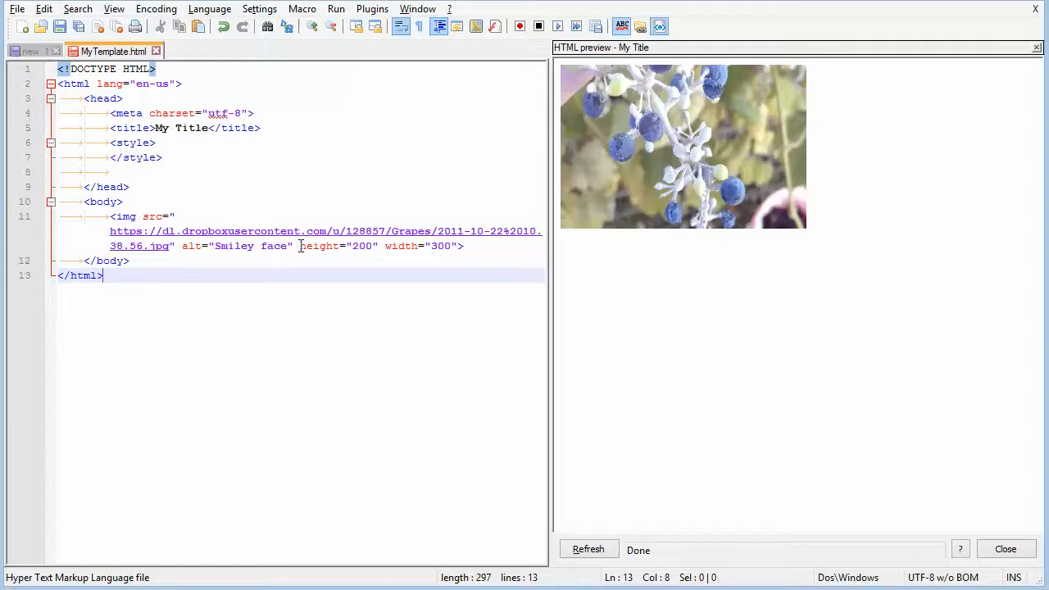
pyautogui.moveTo(337, 307)
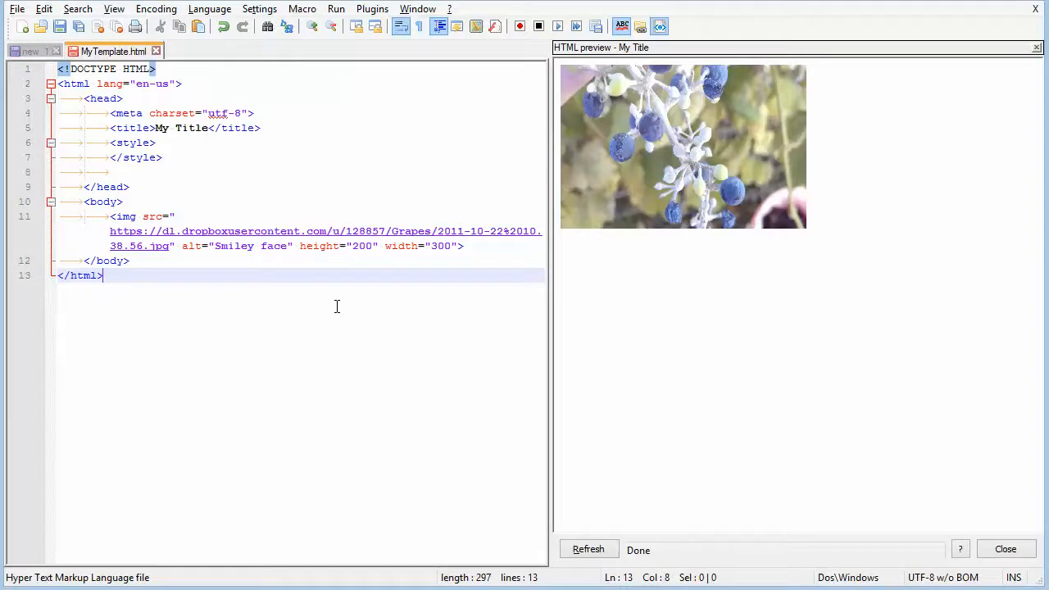
# Switch to the File Explorer window for the Public Pictures folder
pyautogui.press('alt+tab')
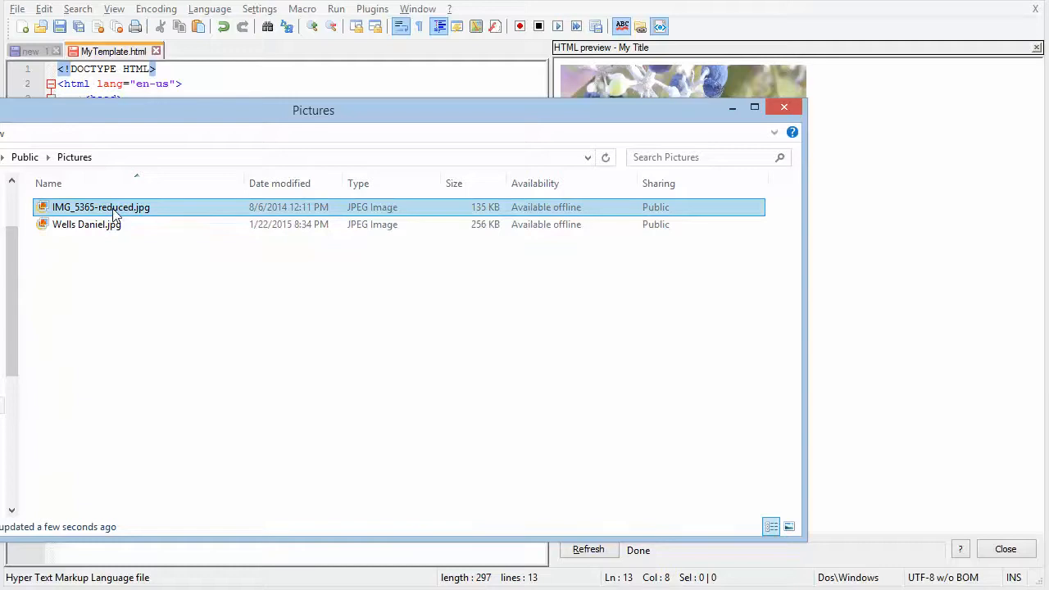
pyautogui.moveTo(138, 213)
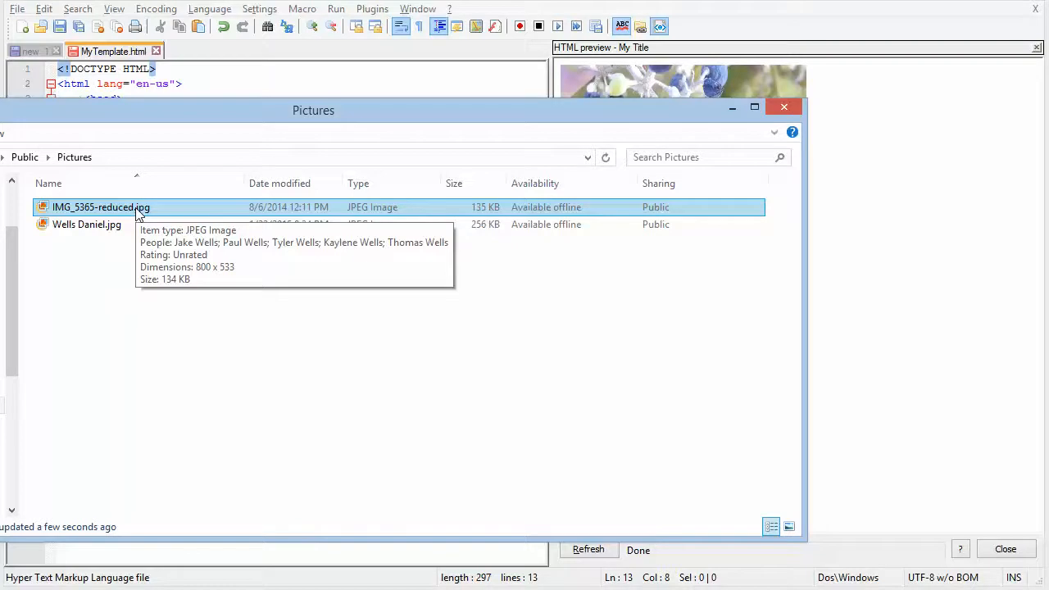
# Select IMG_5365-reduced.jpg to confirm it is an 800 by 533 JPEG of 134 KB
pyautogui.click(87, 224)
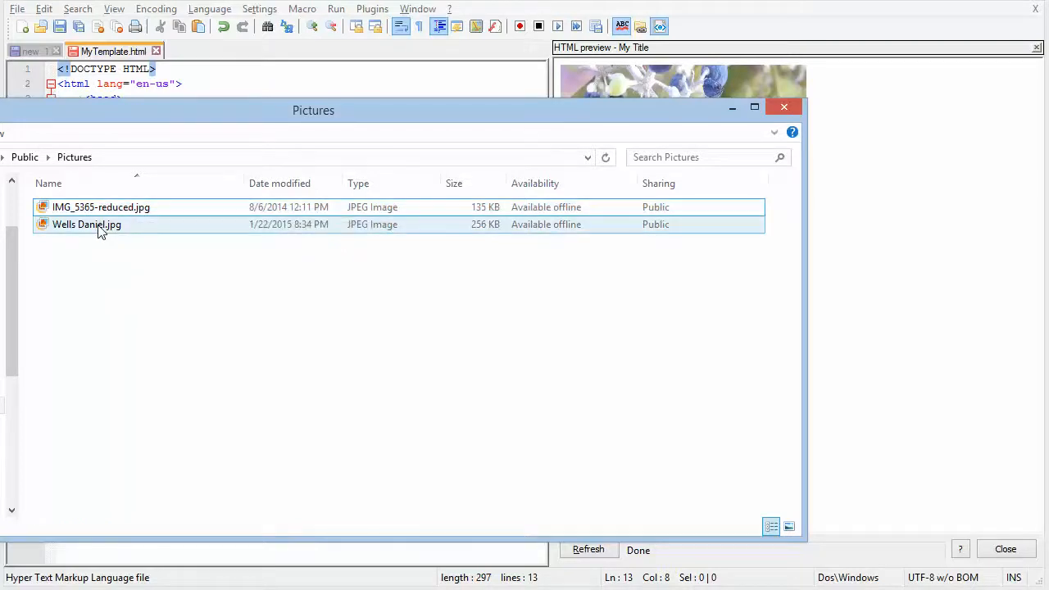
pyautogui.moveTo(86, 224)
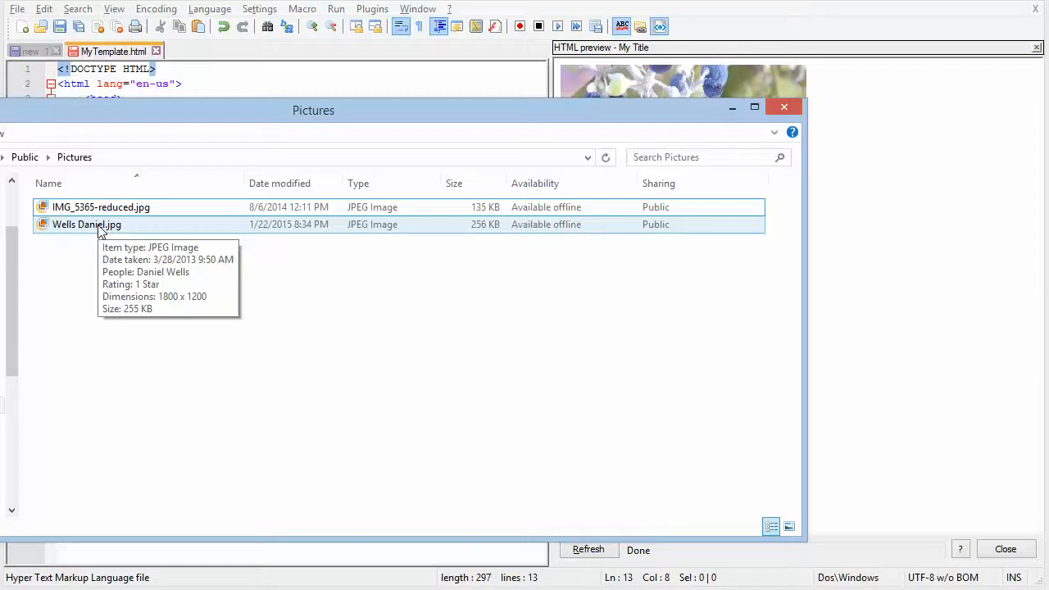